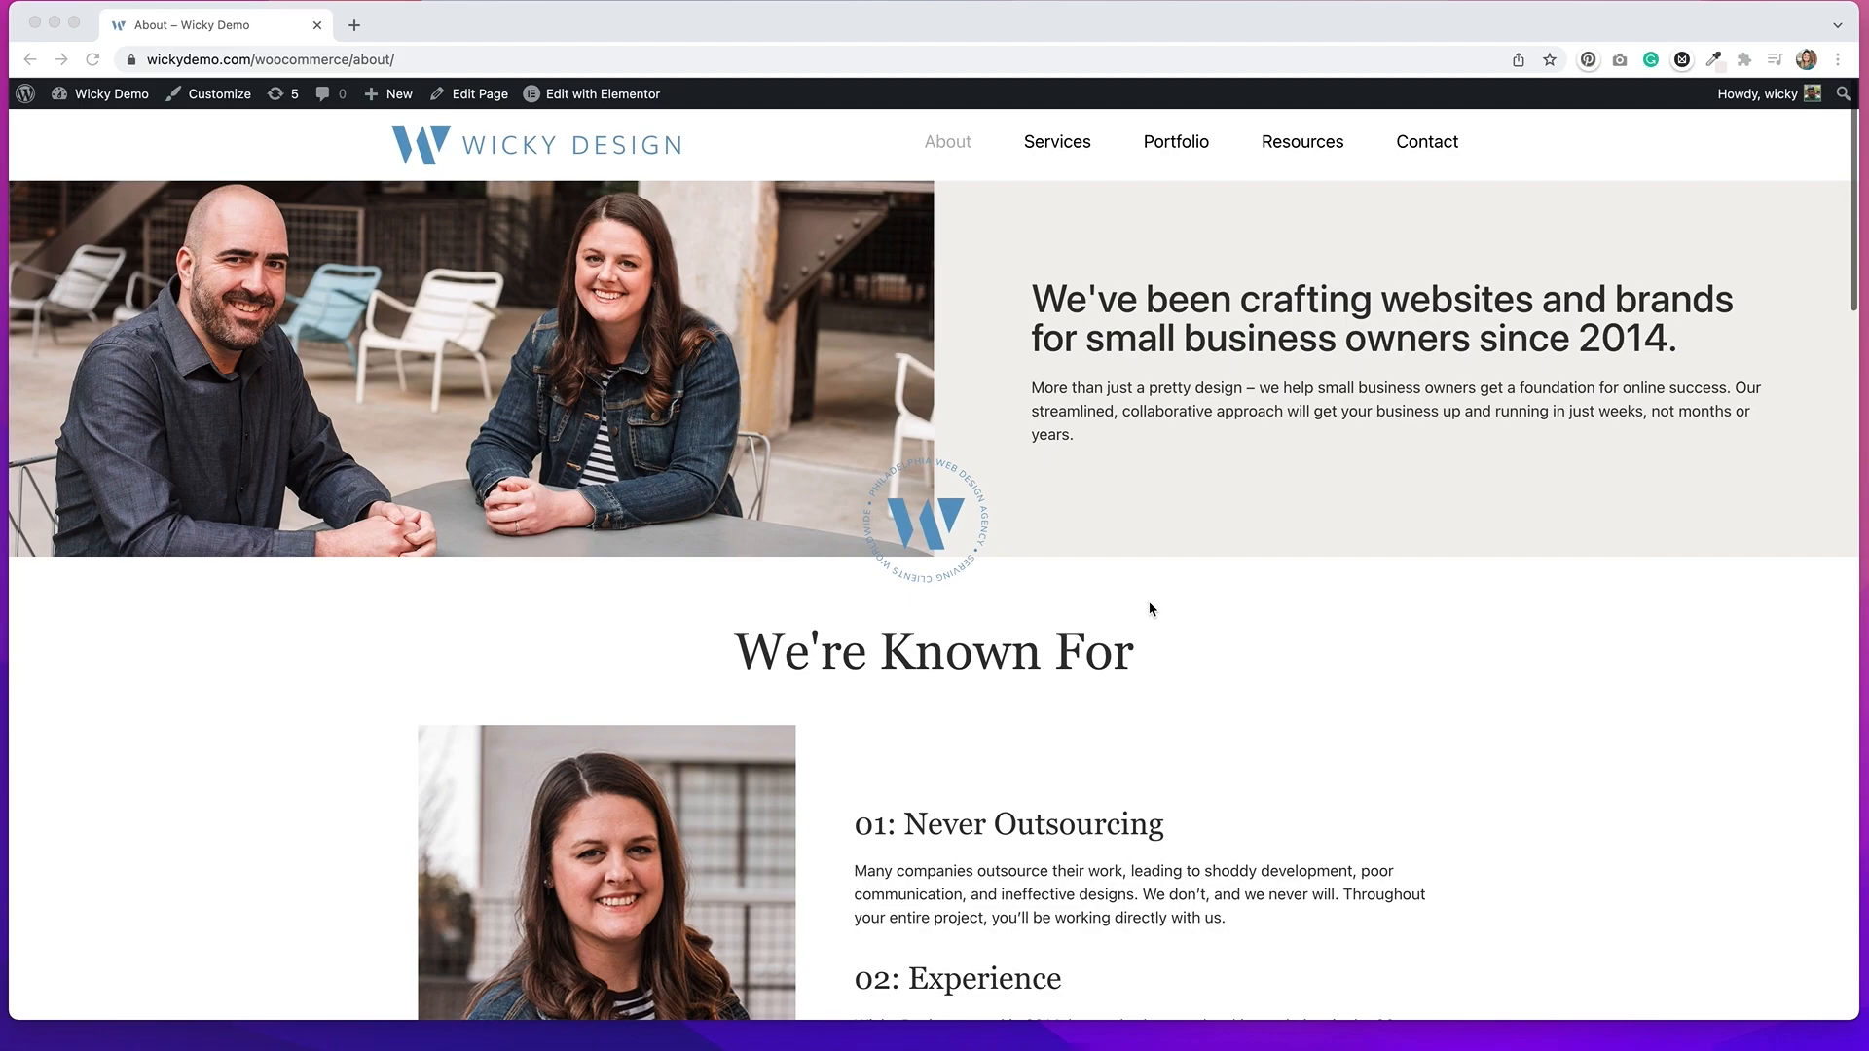
# - Load the site's header template (Wicky Design logo and nav links) via Edit with Elementor
pyautogui.scroll(-3)
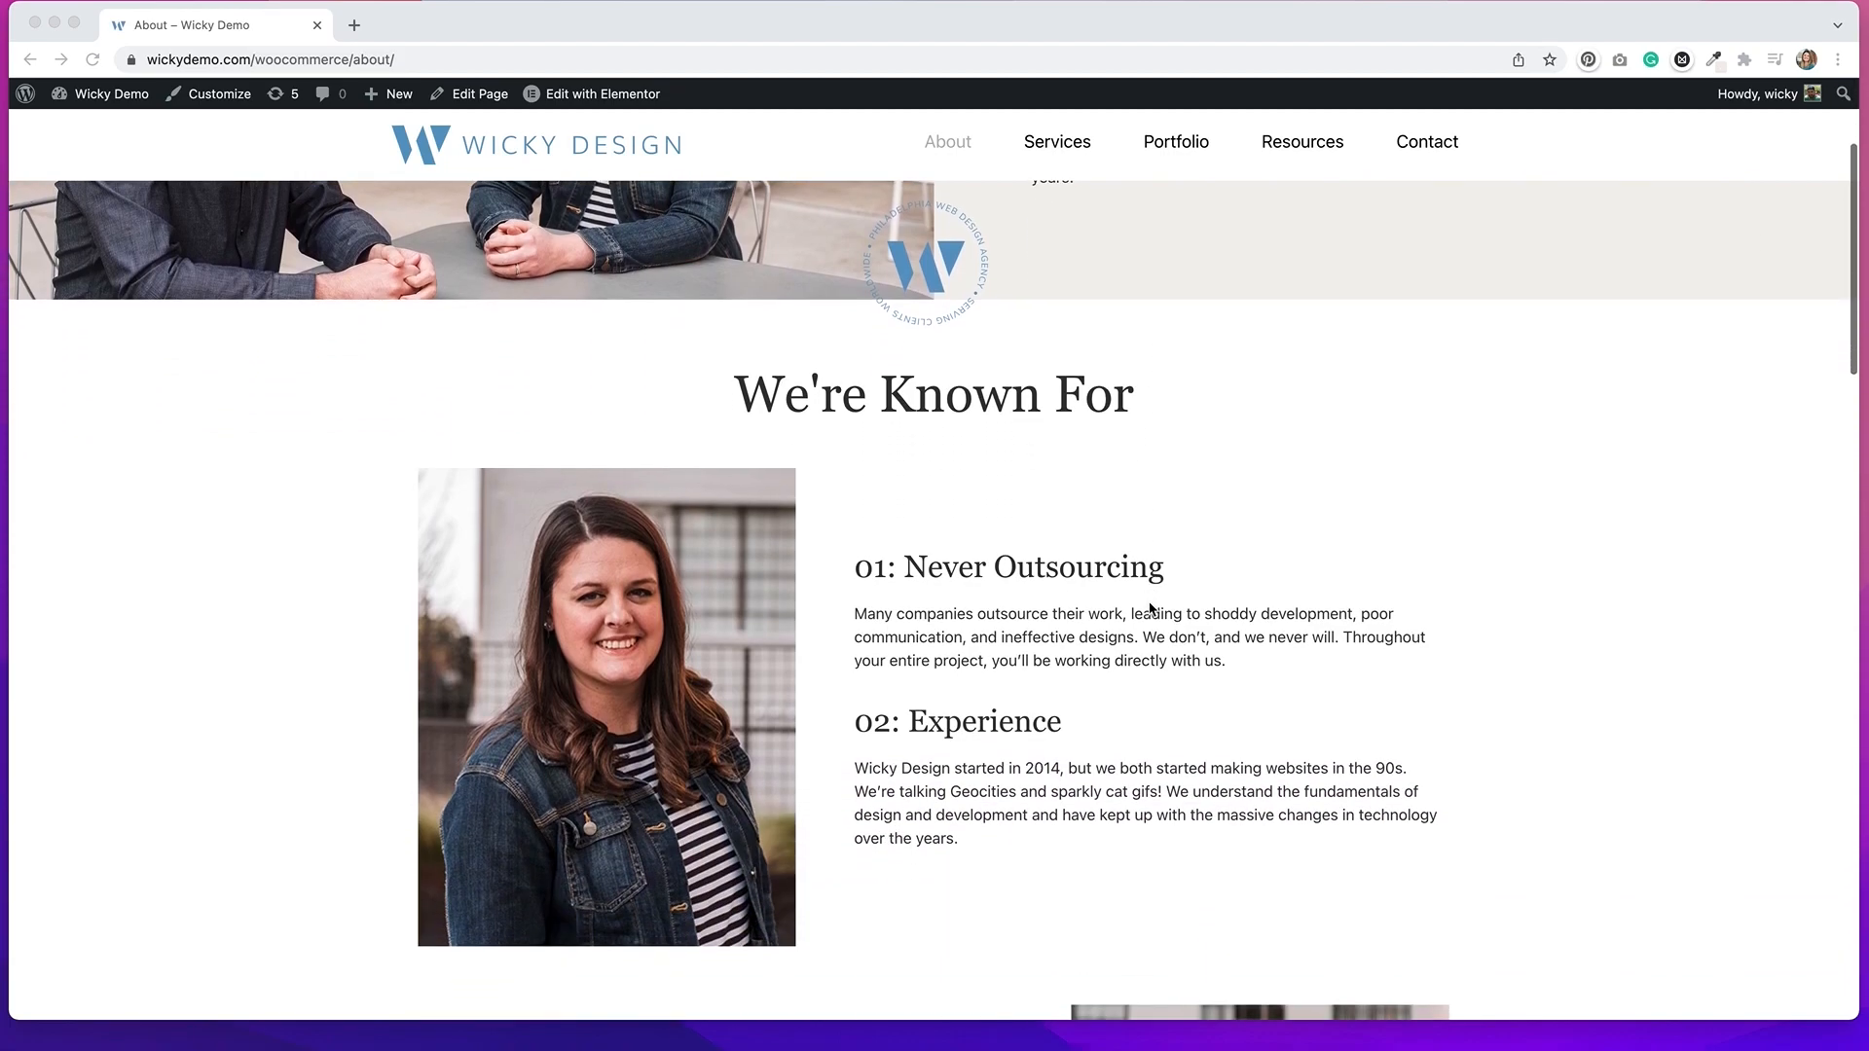
pyautogui.scroll(-3)
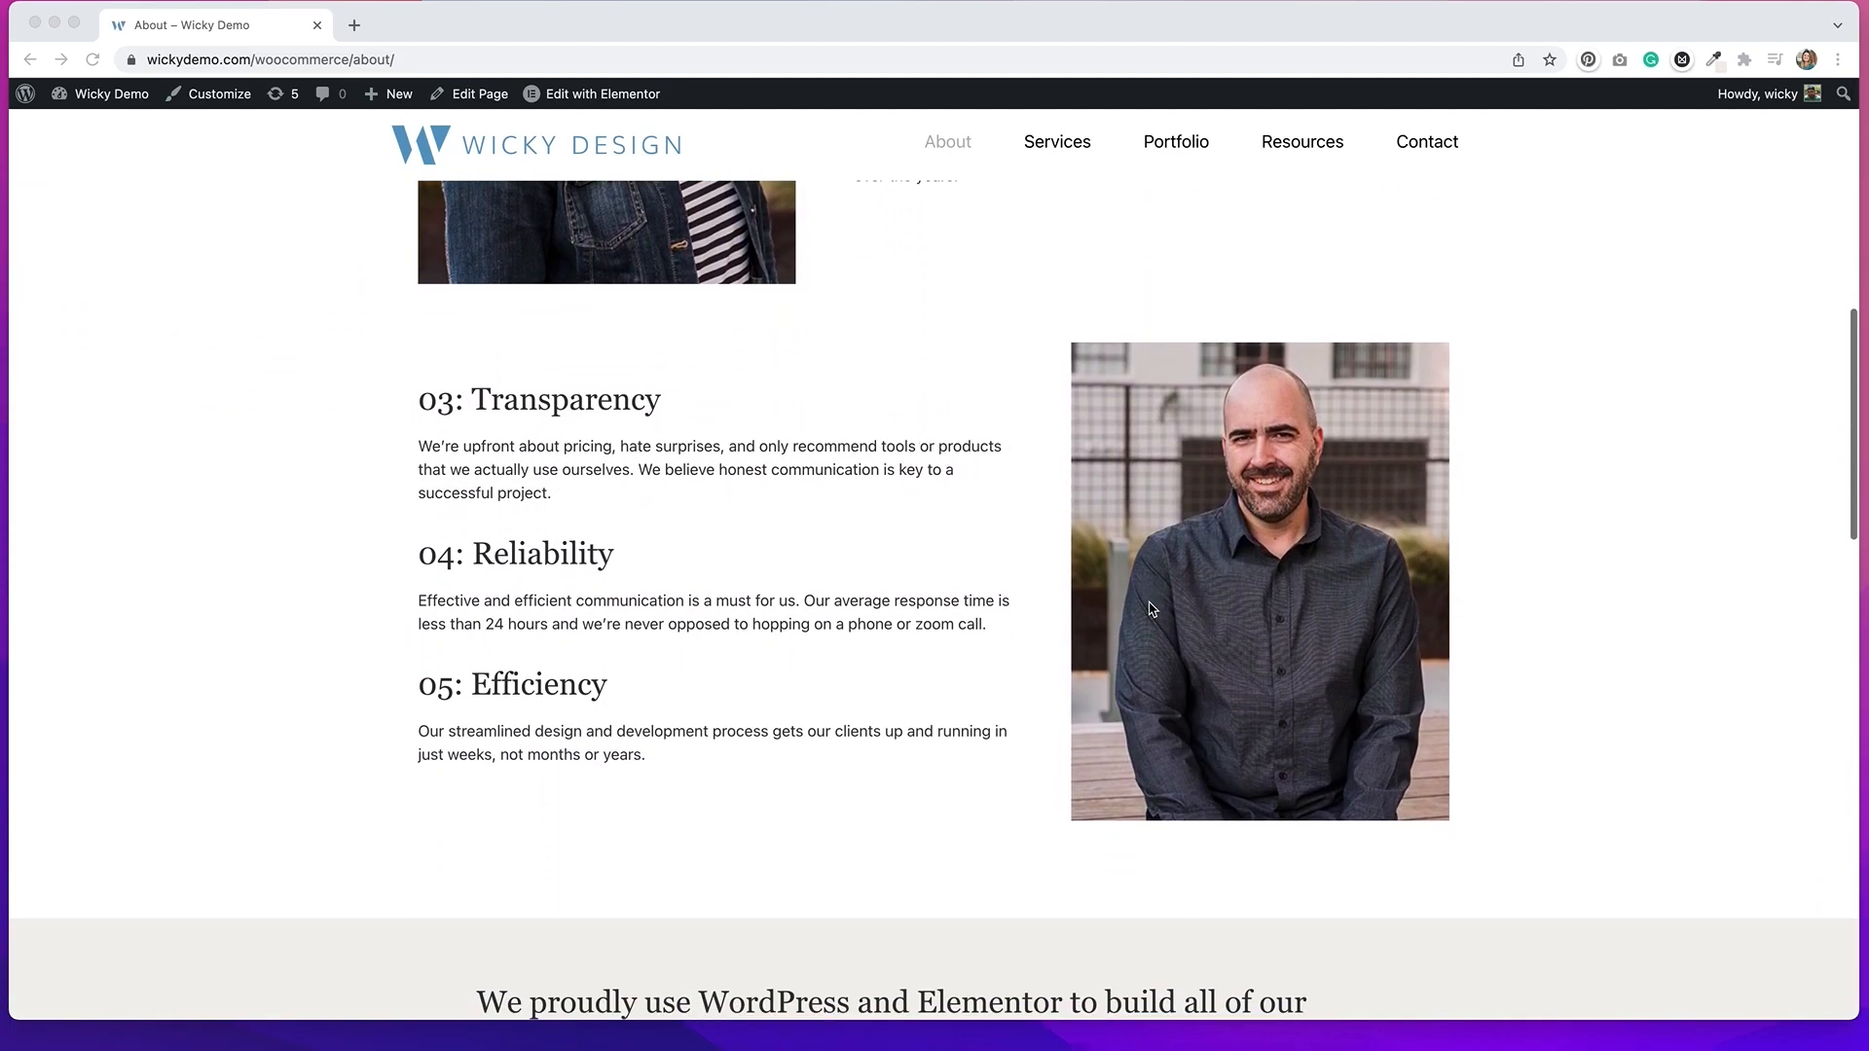
pyautogui.moveTo(1059, 321)
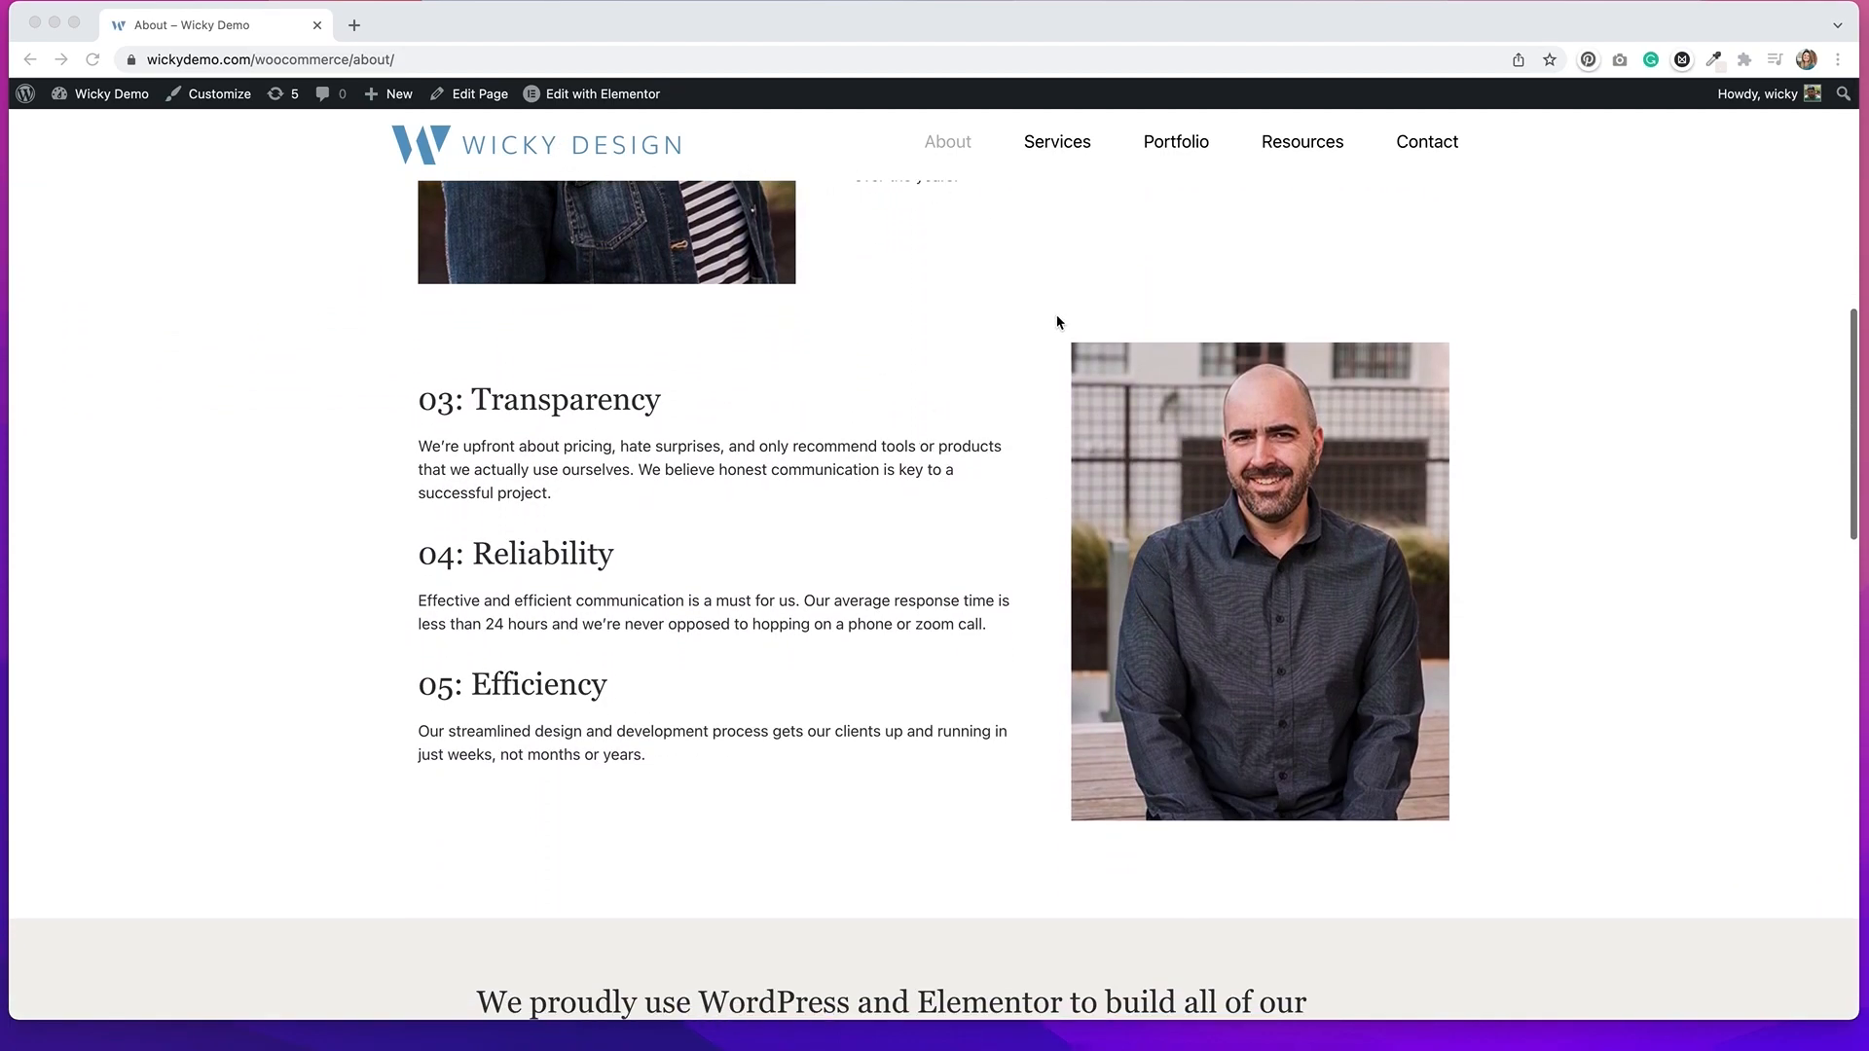
pyautogui.scroll(3)
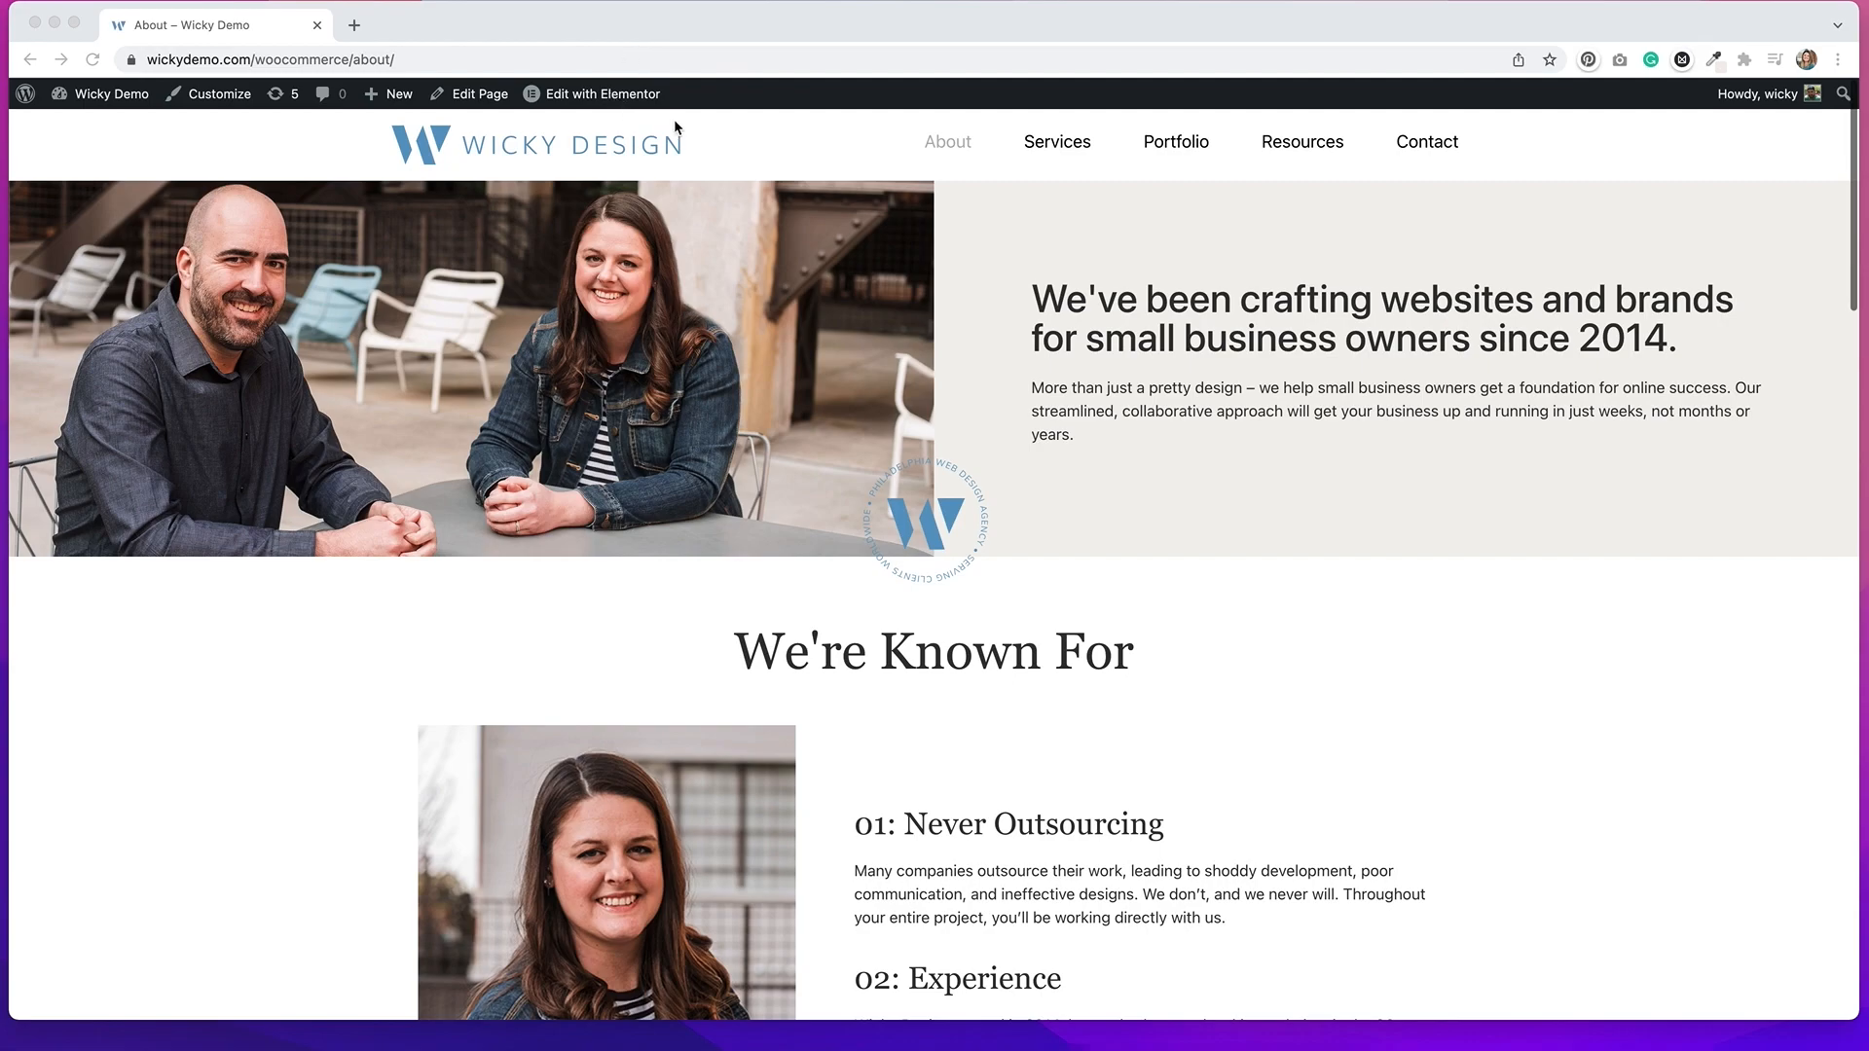
pyautogui.click(607, 93)
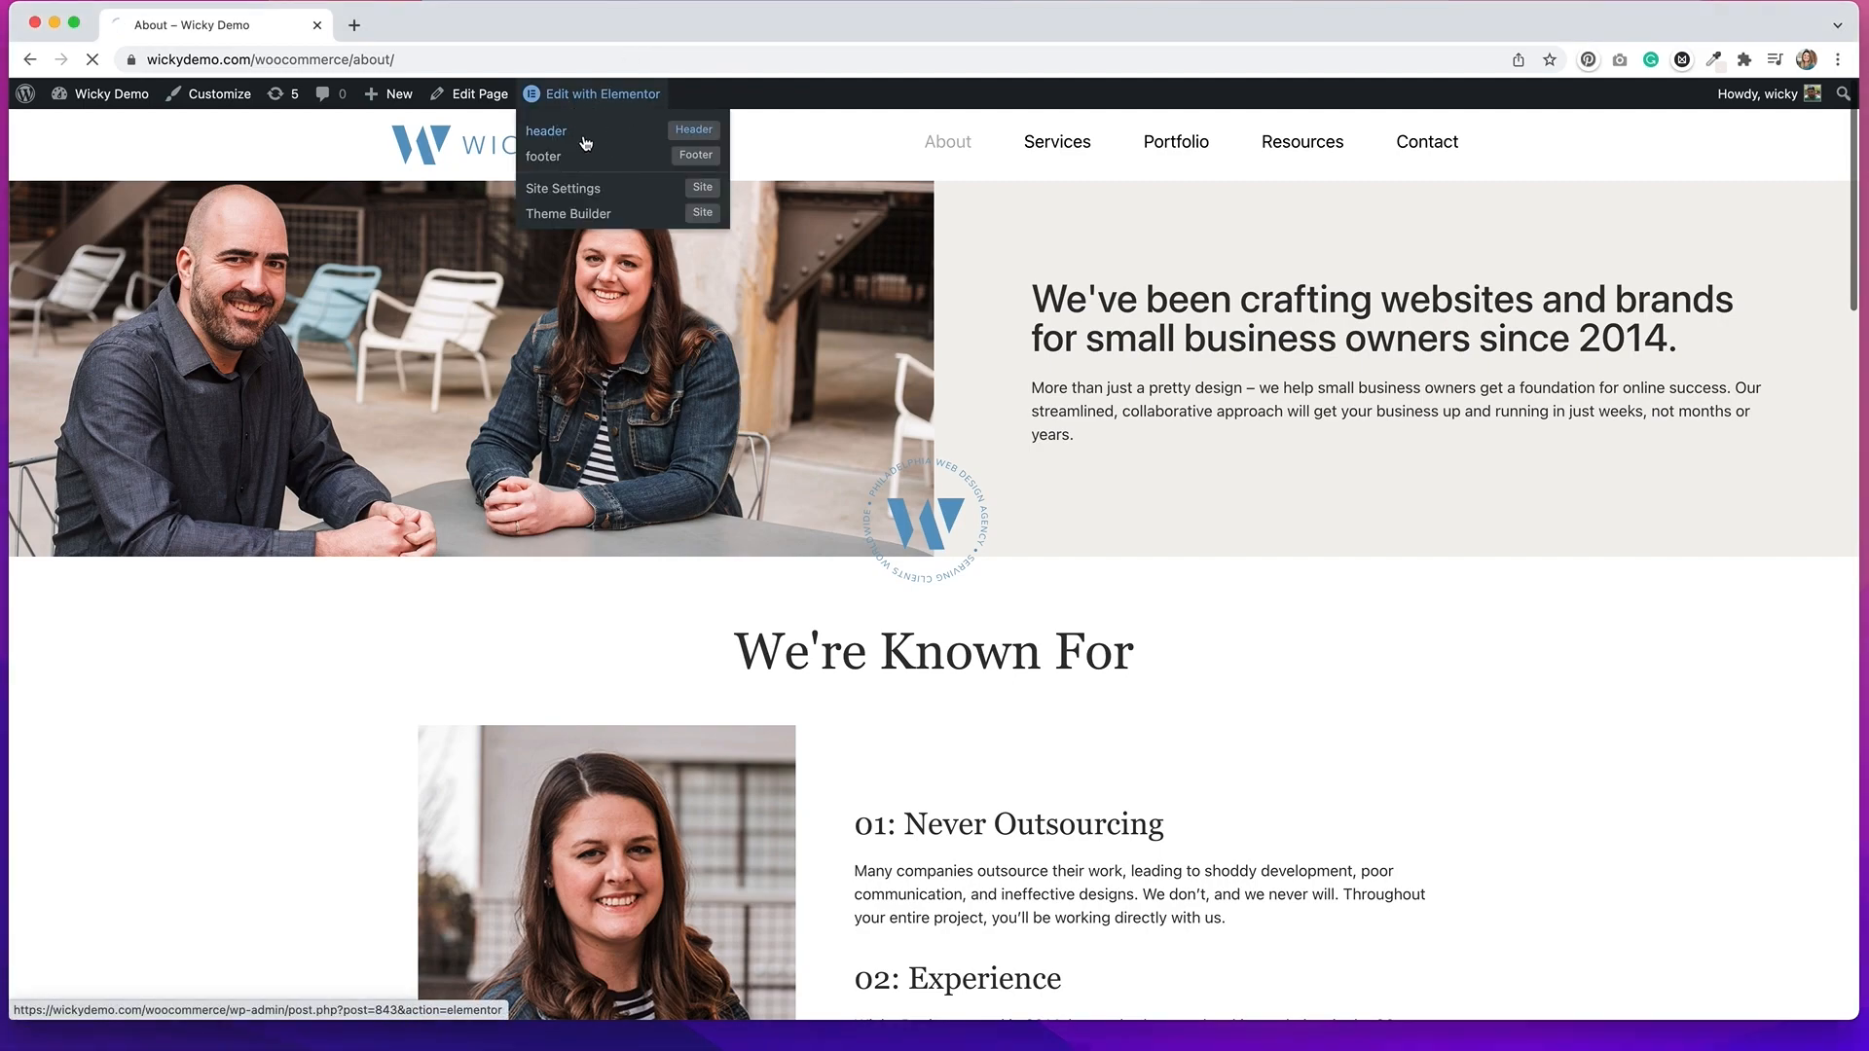
pyautogui.click(545, 131)
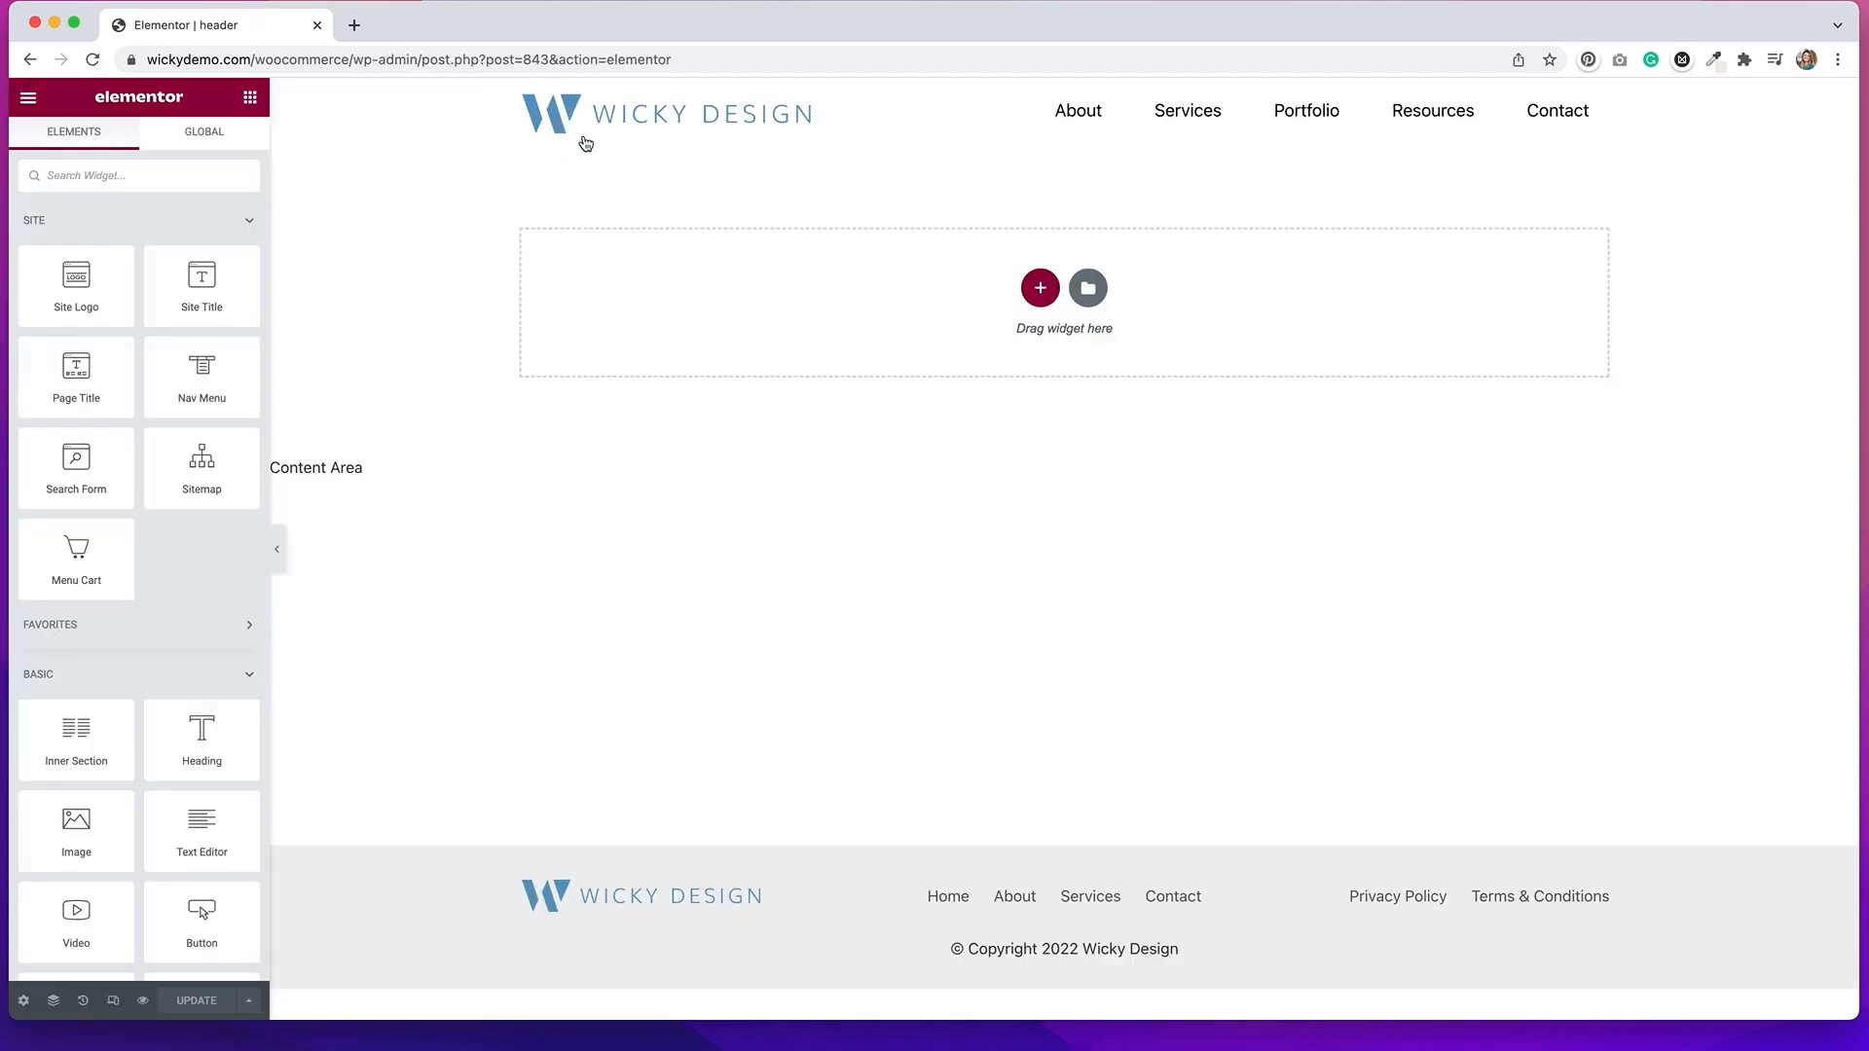
pyautogui.moveTo(771, 189)
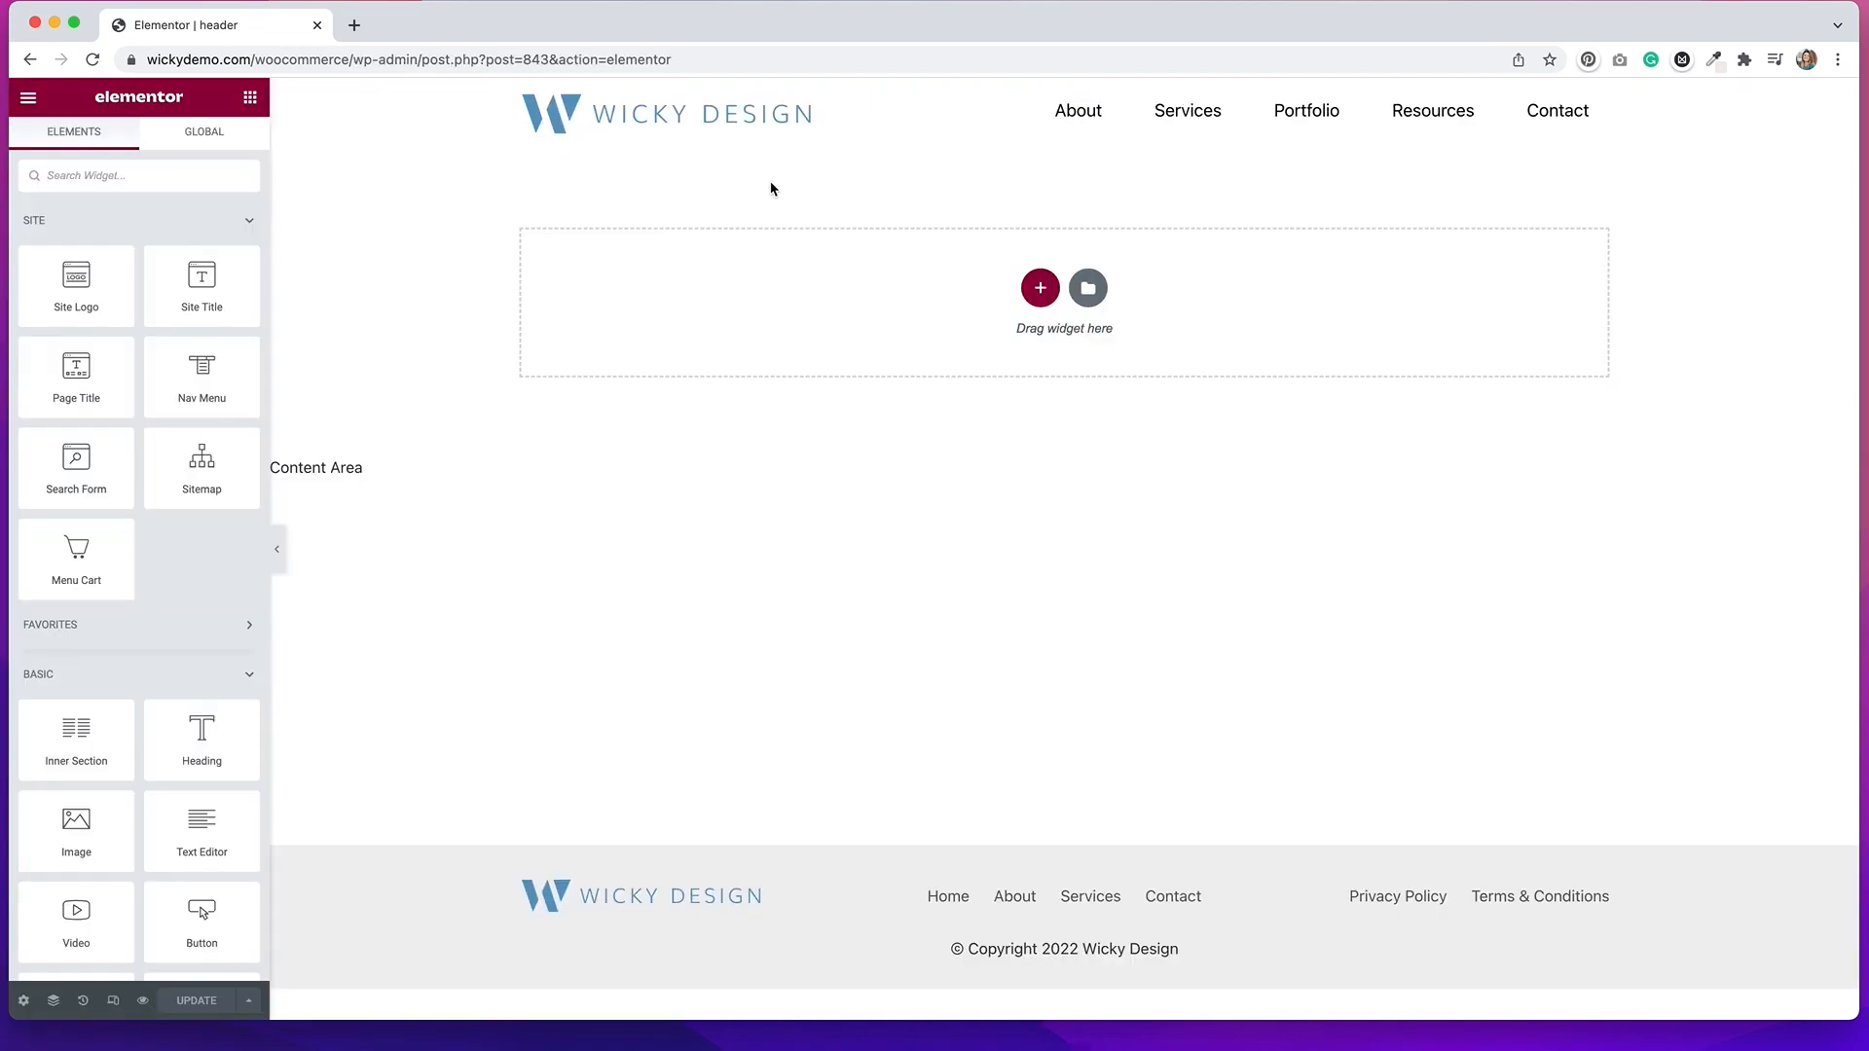
pyautogui.moveTo(1050, 226)
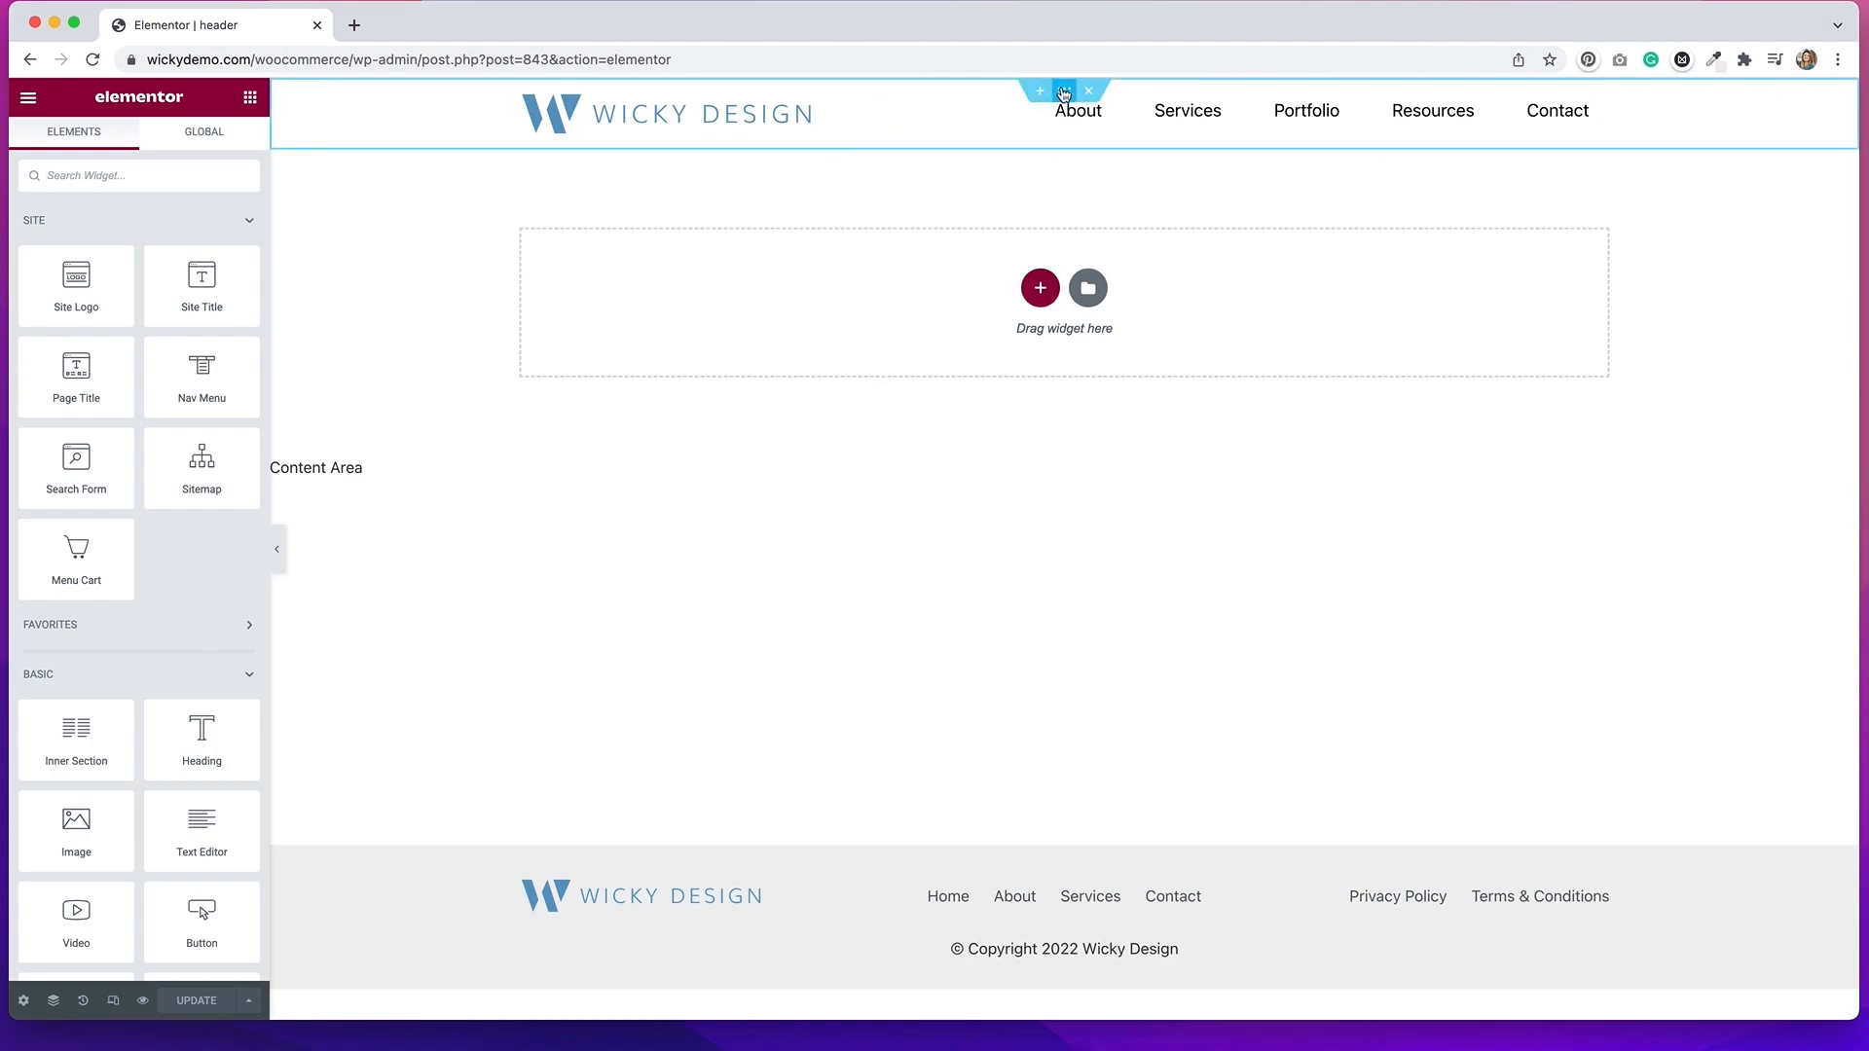
# - Show the header section's Advanced Motion Effects, revealing Sticky Top on desktop, tablet and mobile
pyautogui.click(1064, 90)
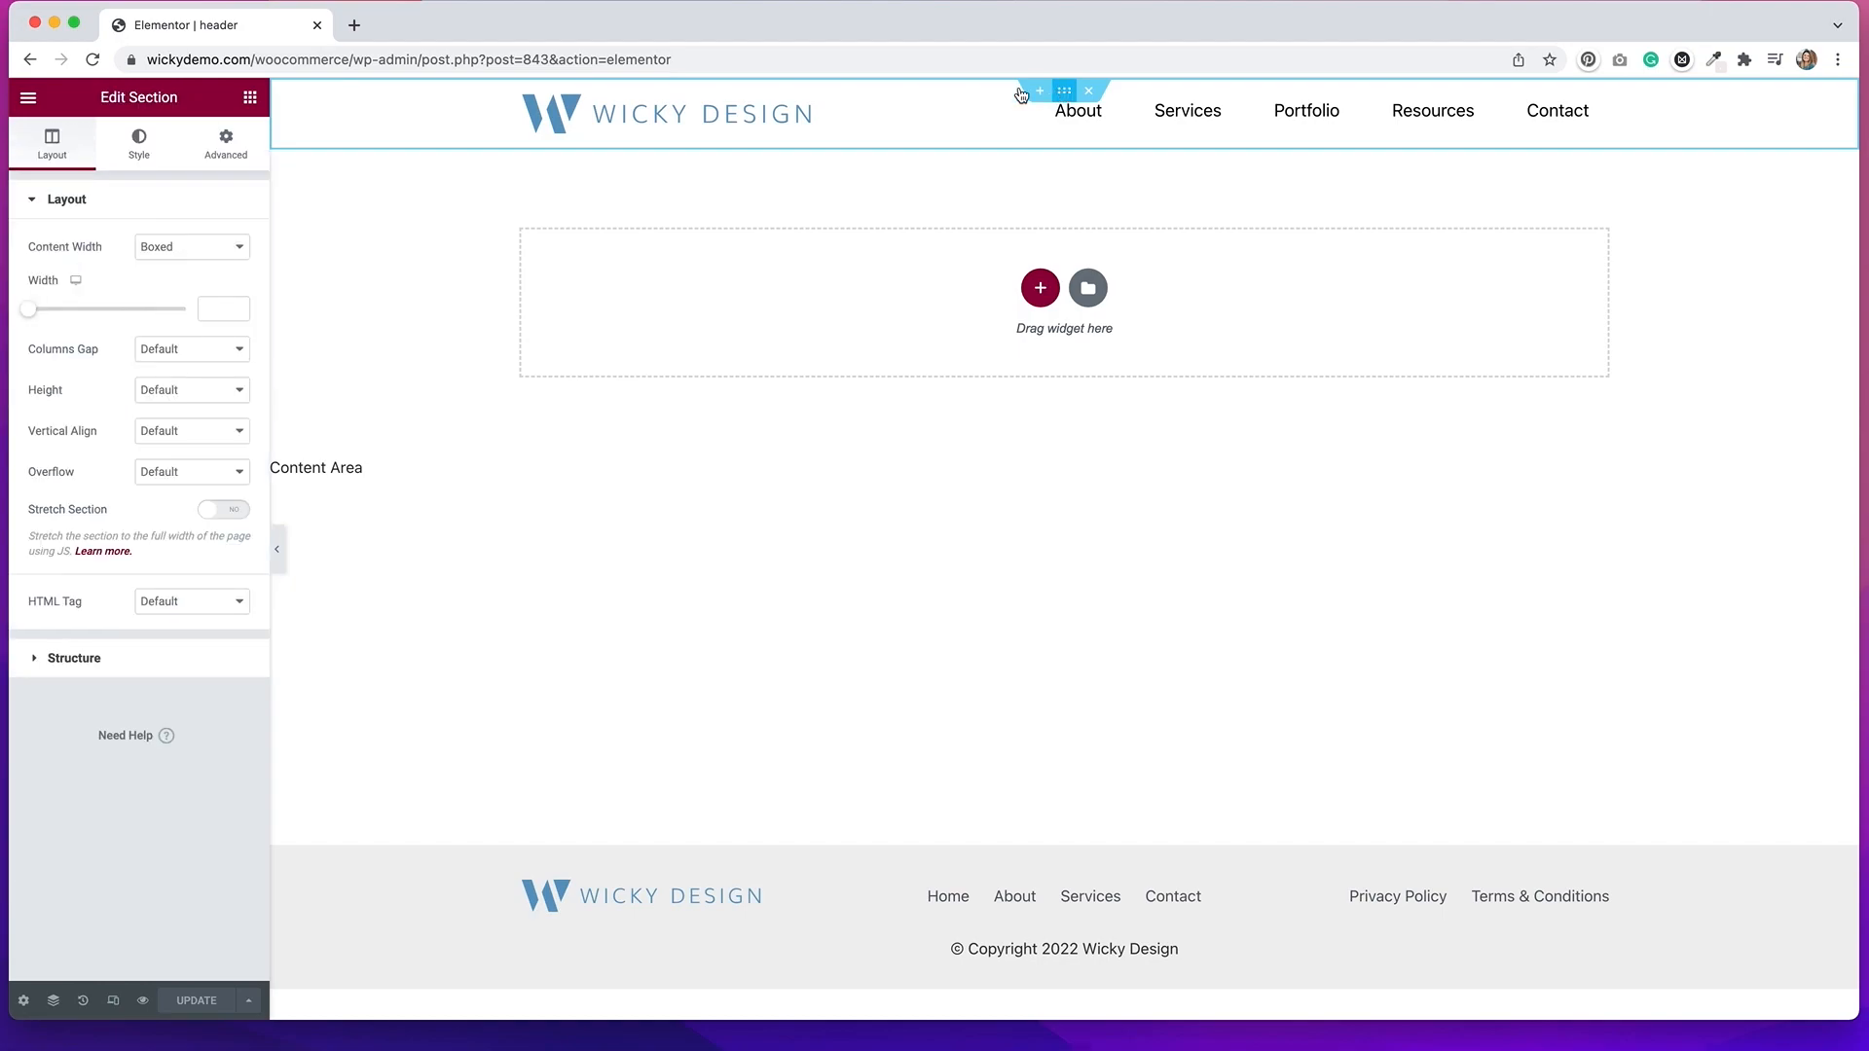
pyautogui.click(225, 142)
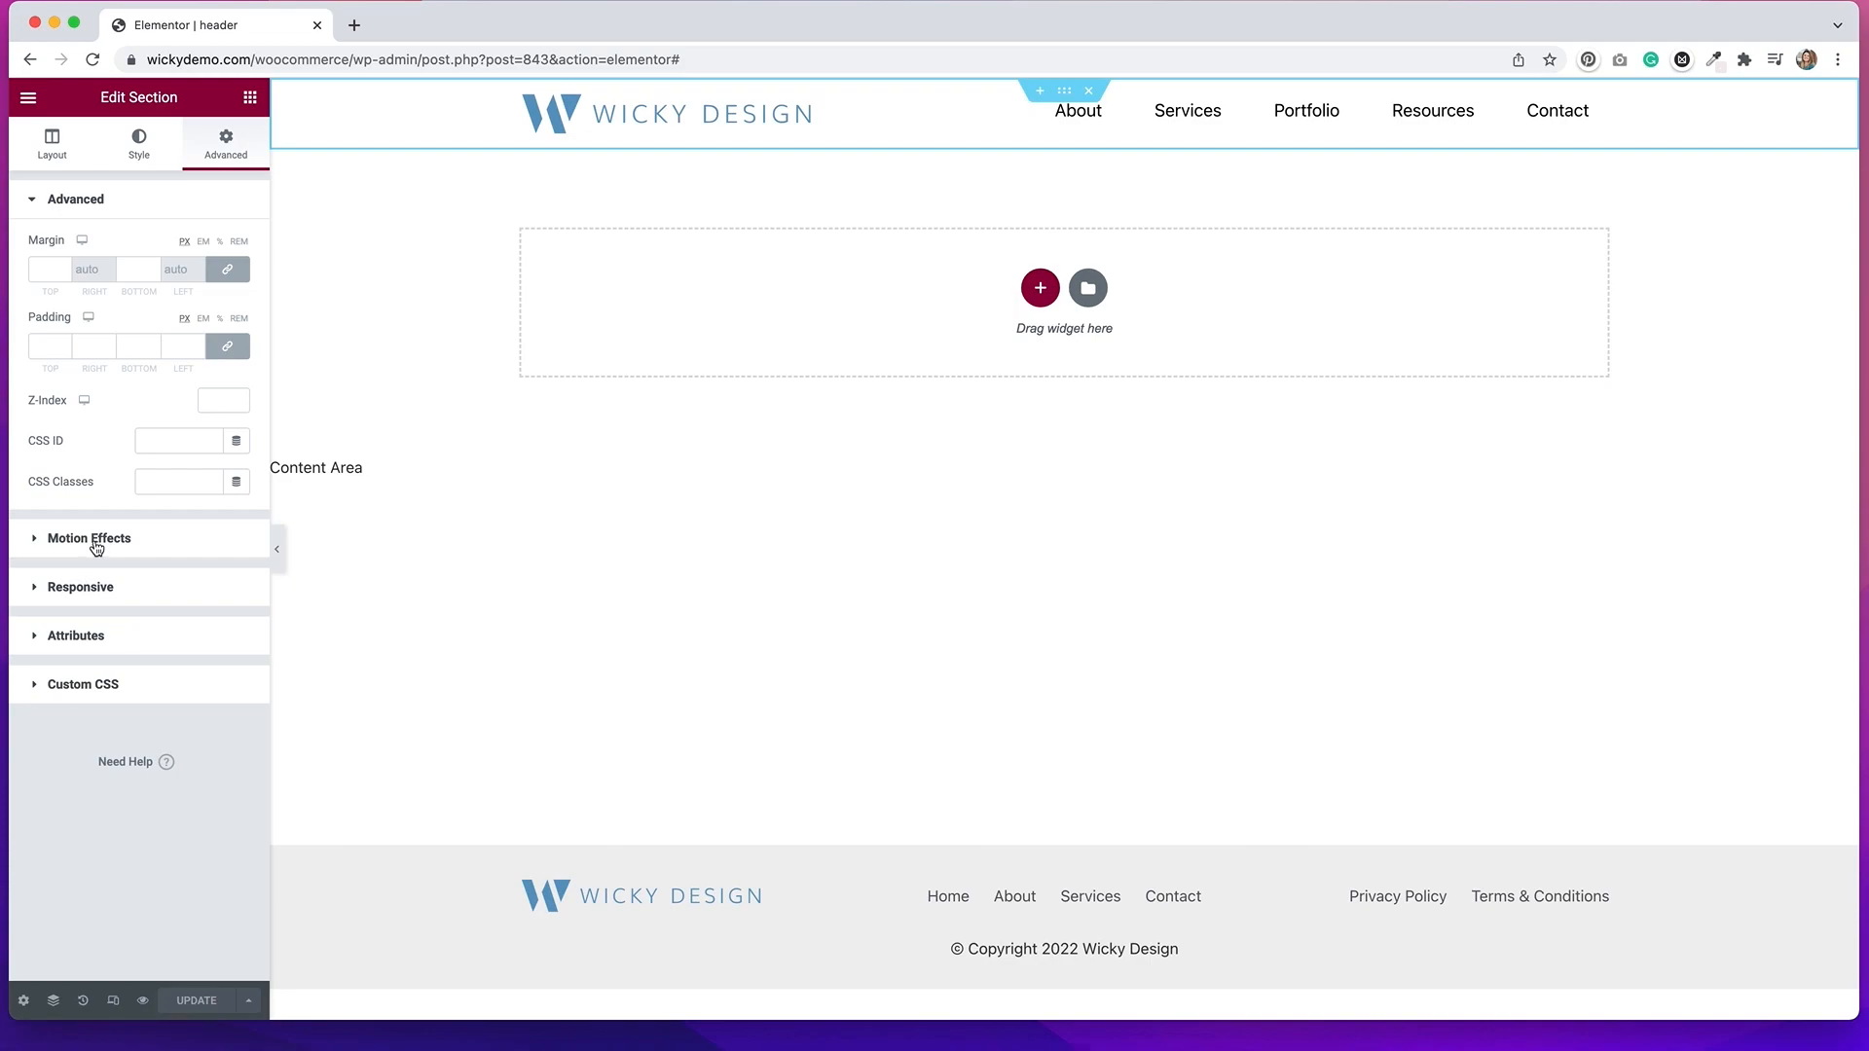
pyautogui.click(91, 538)
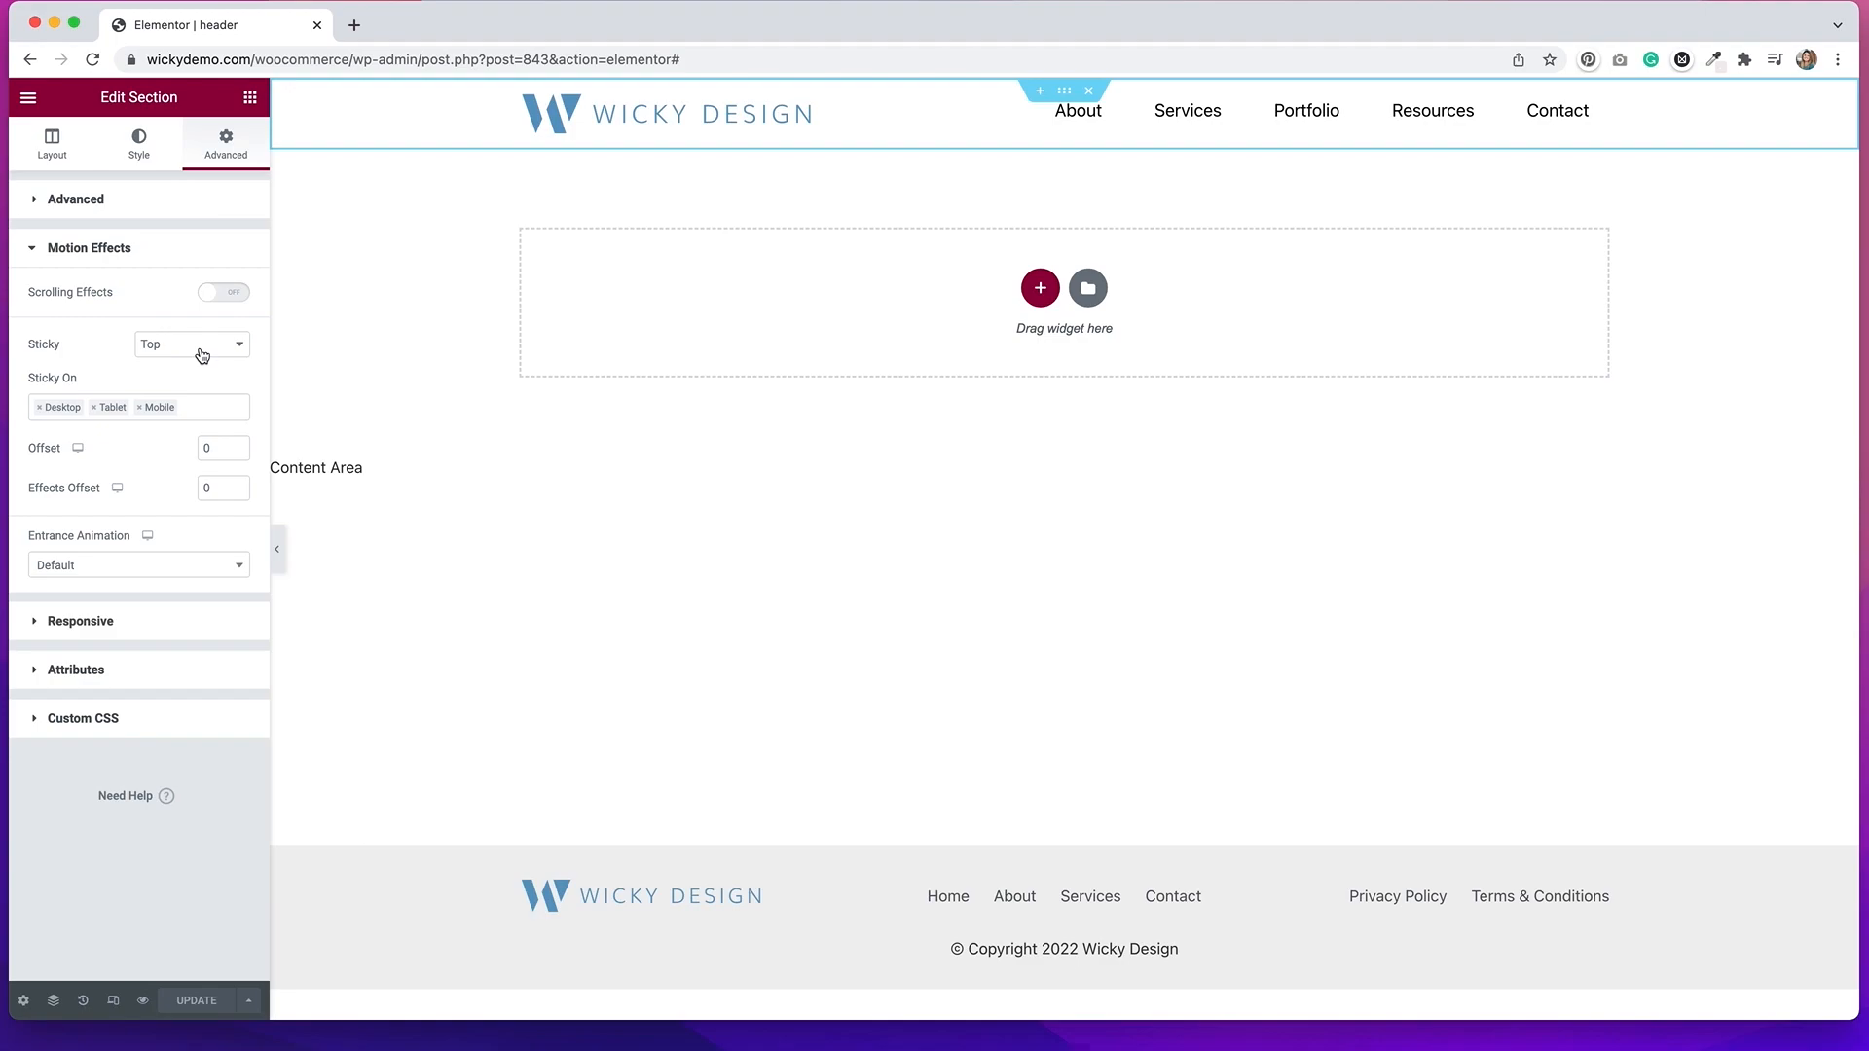
pyautogui.moveTo(175, 421)
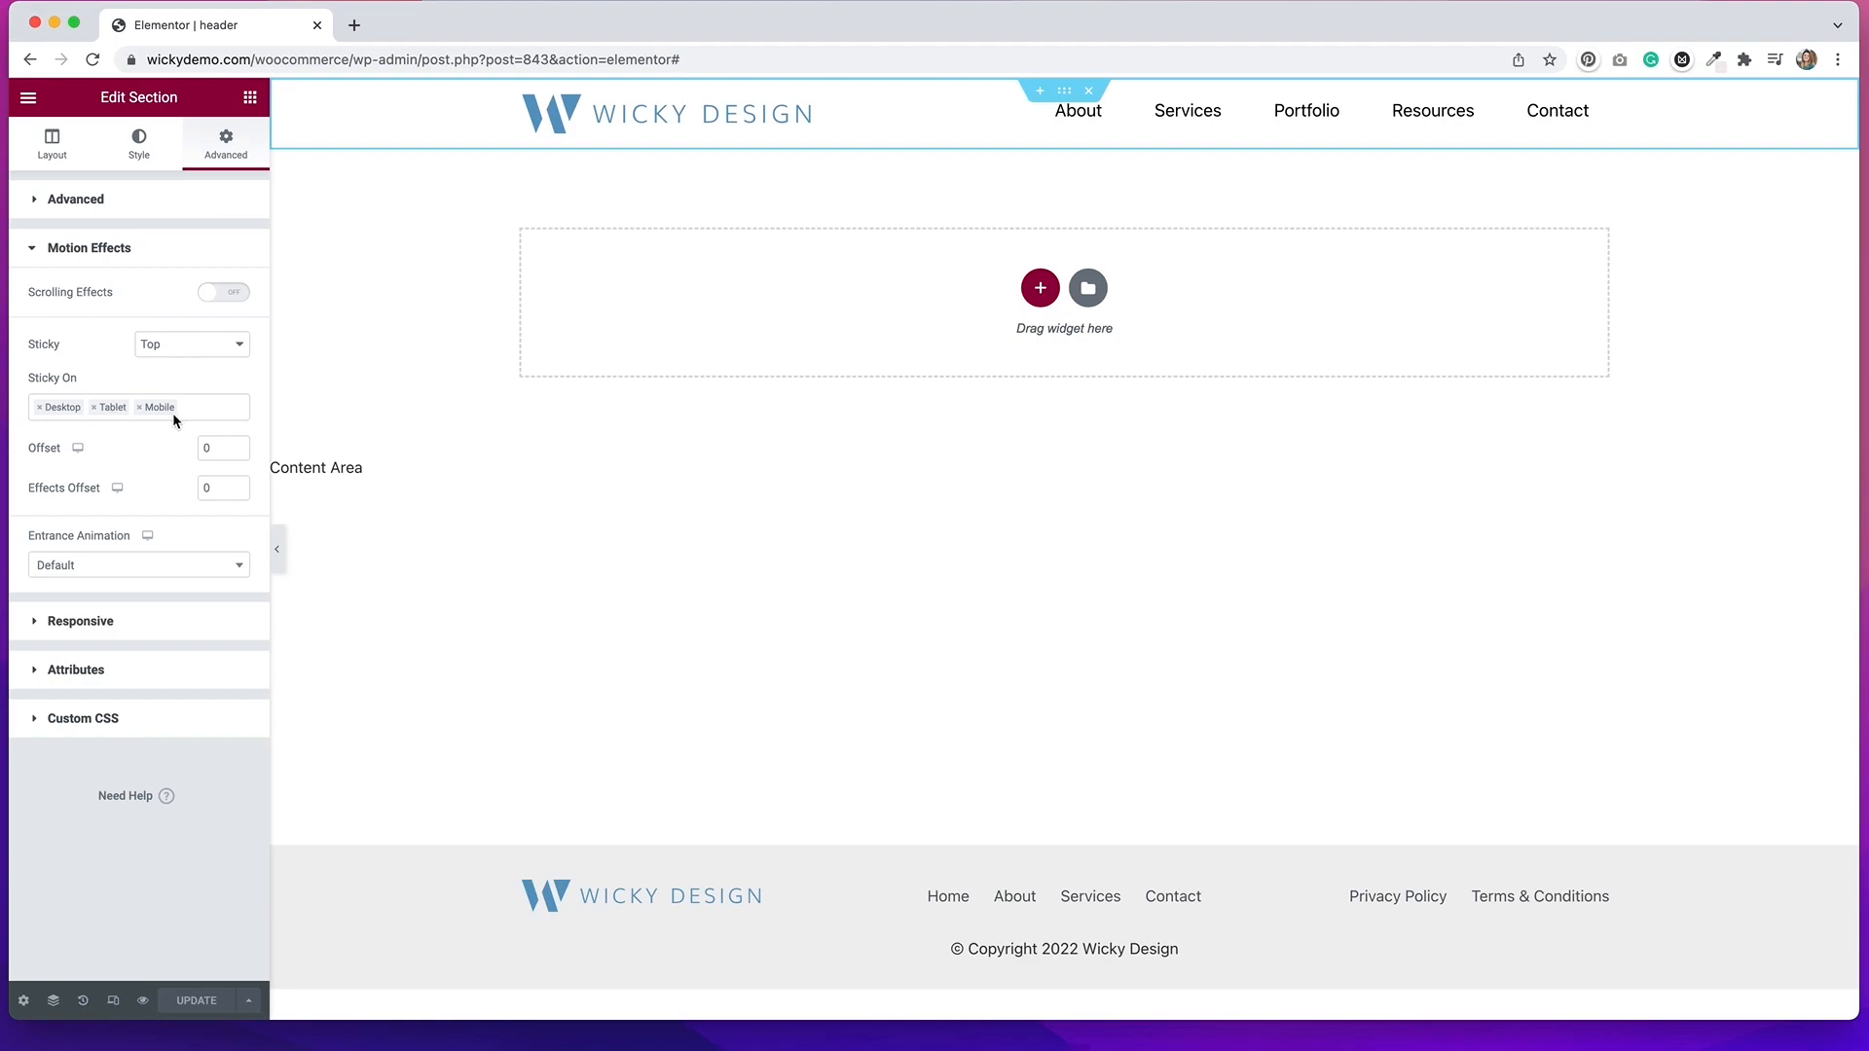
pyautogui.moveTo(105, 347)
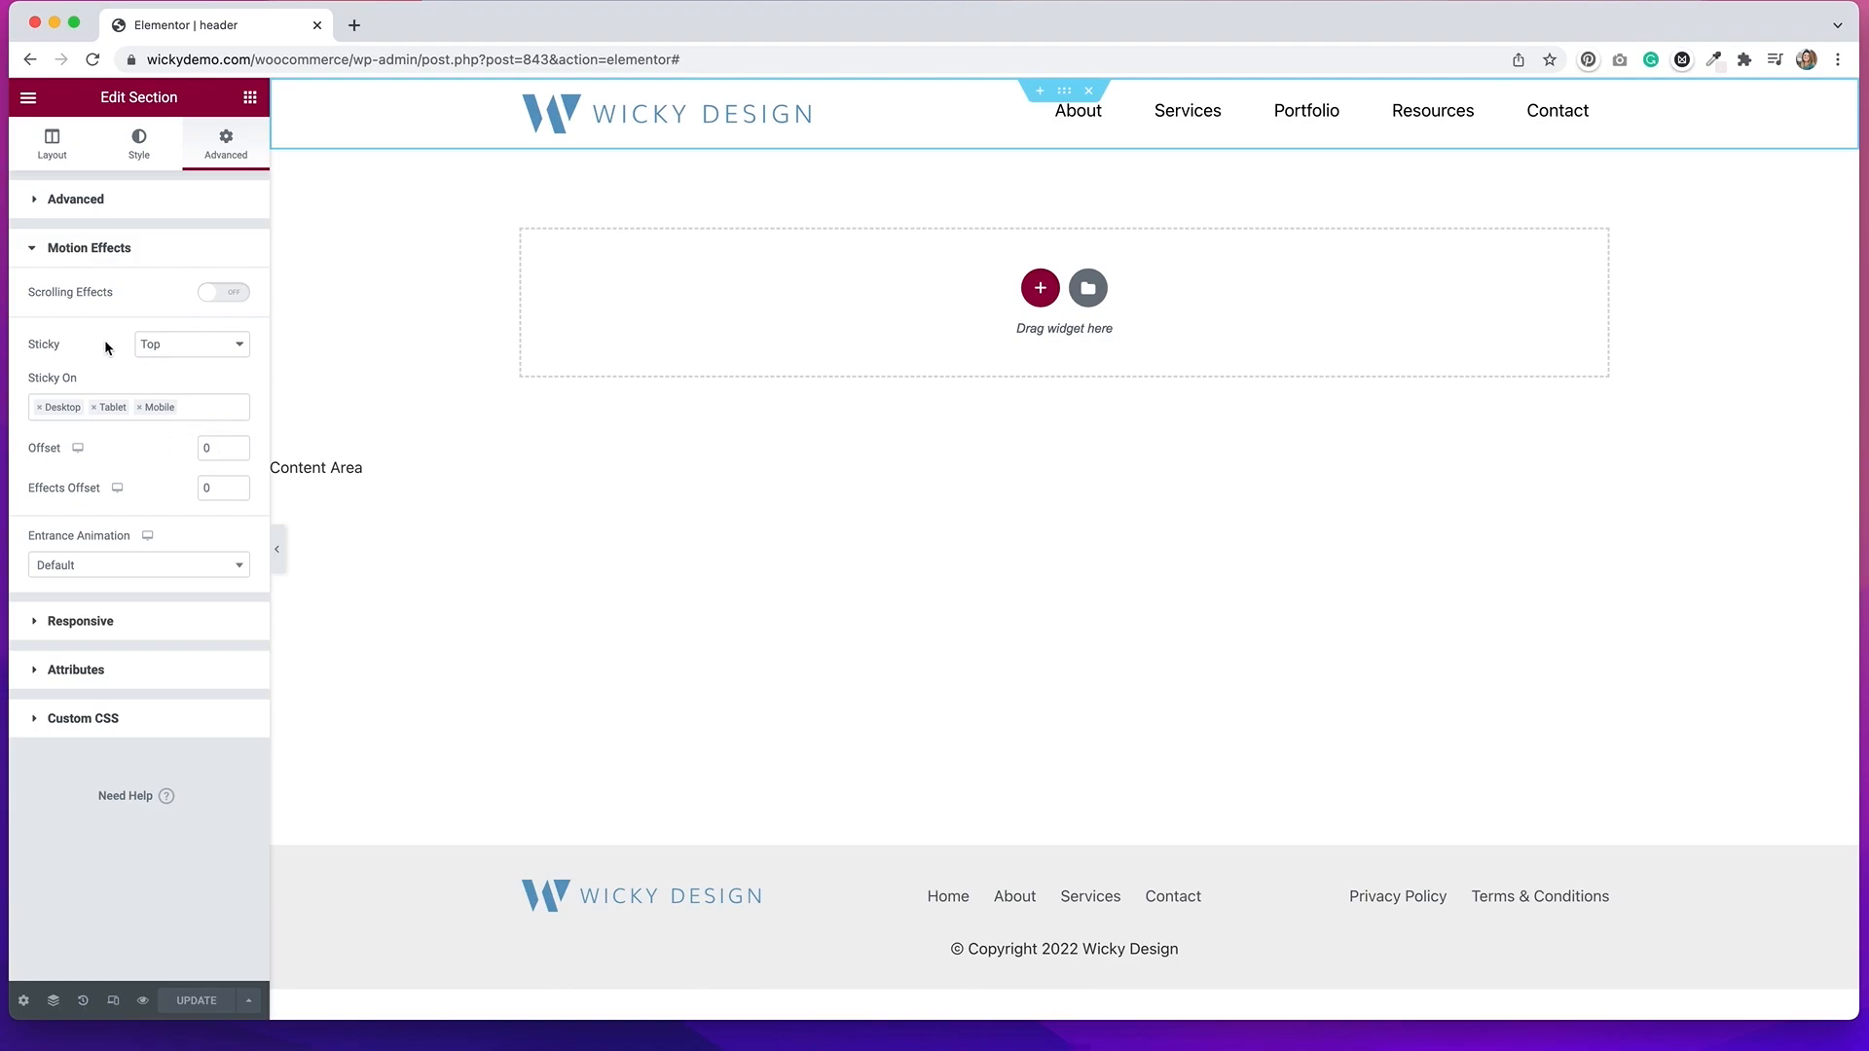
pyautogui.click(190, 342)
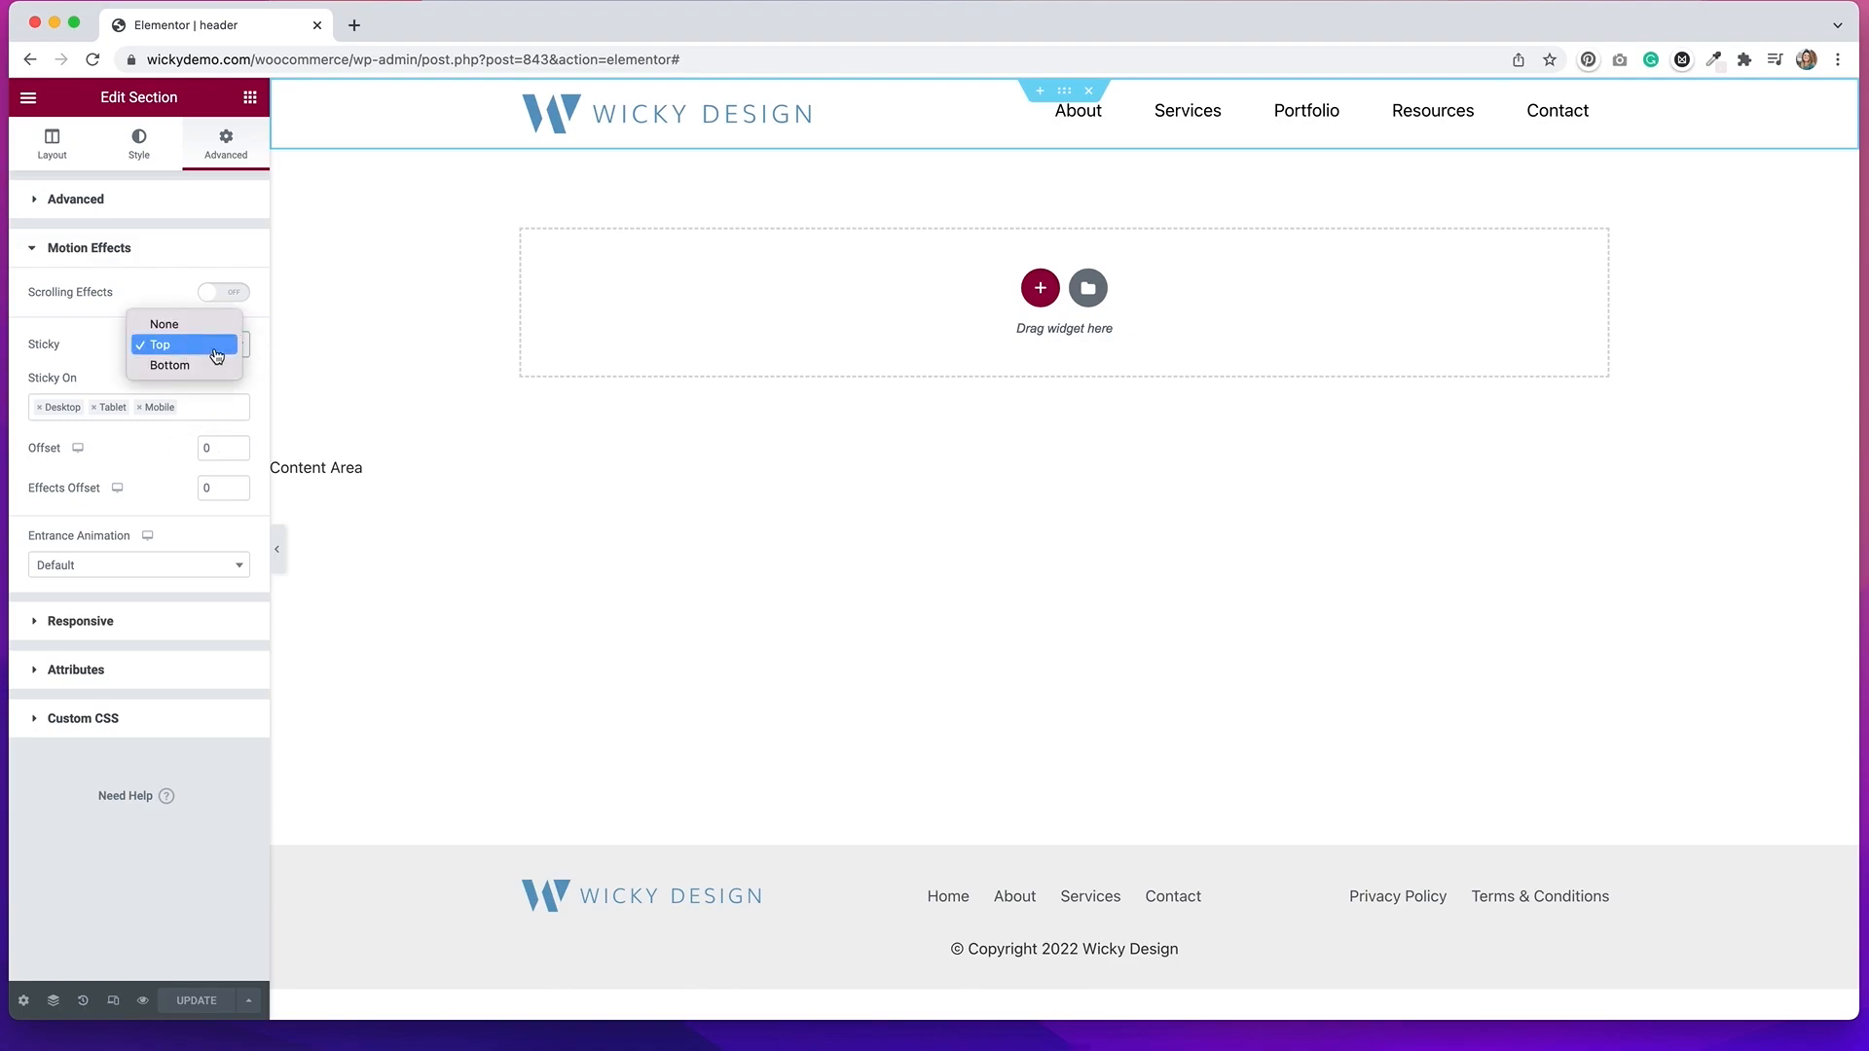
pyautogui.click(164, 323)
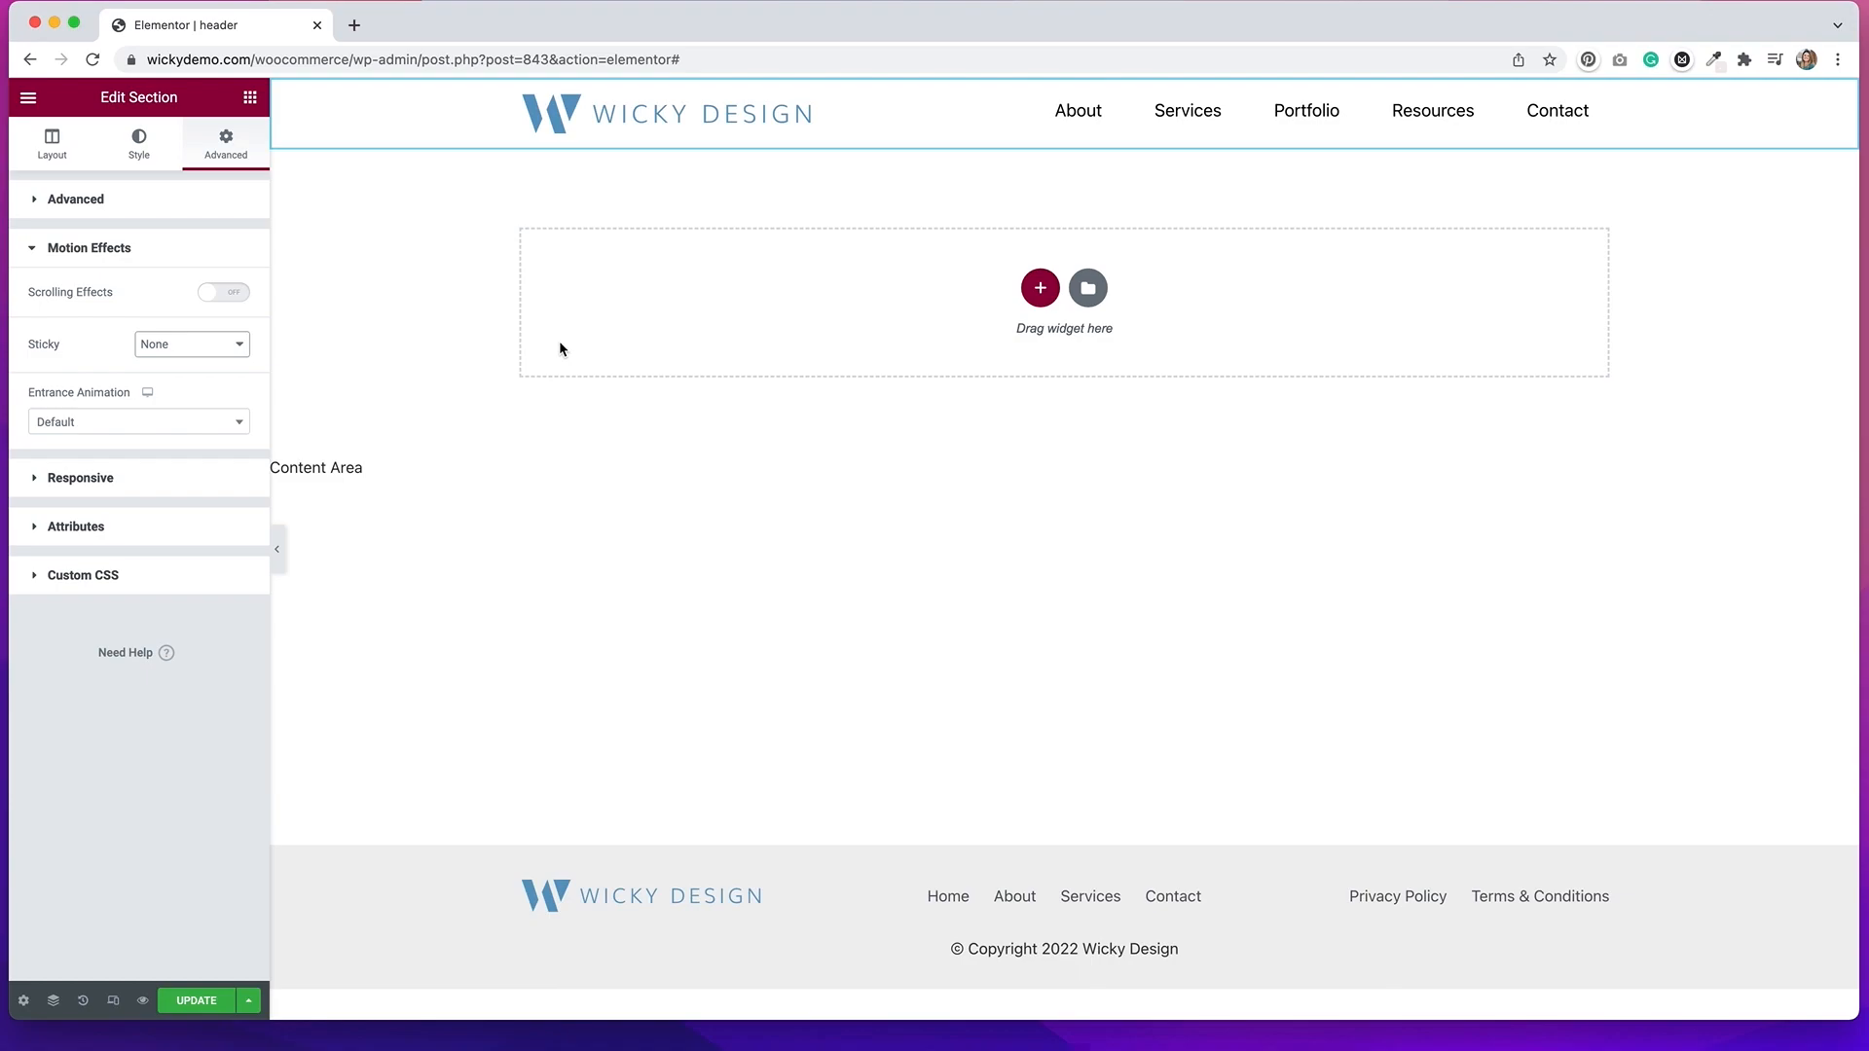
pyautogui.click(191, 344)
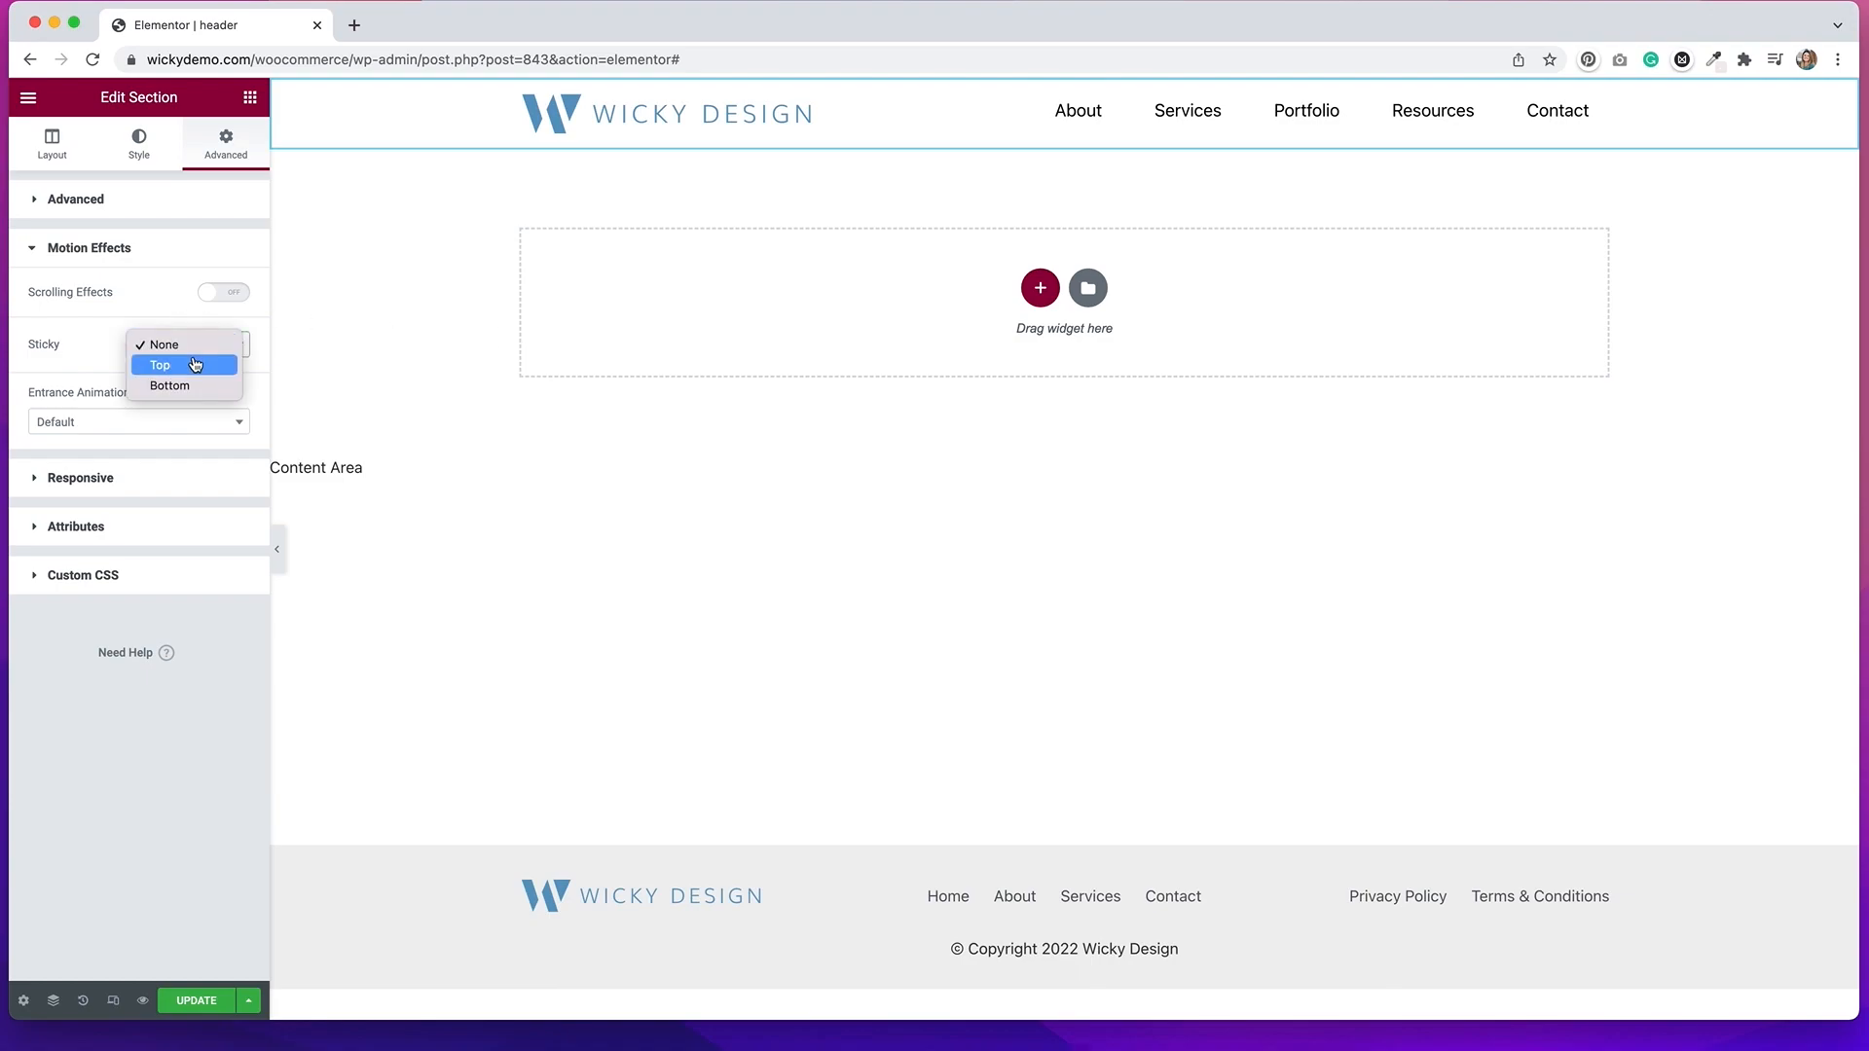
pyautogui.click(160, 366)
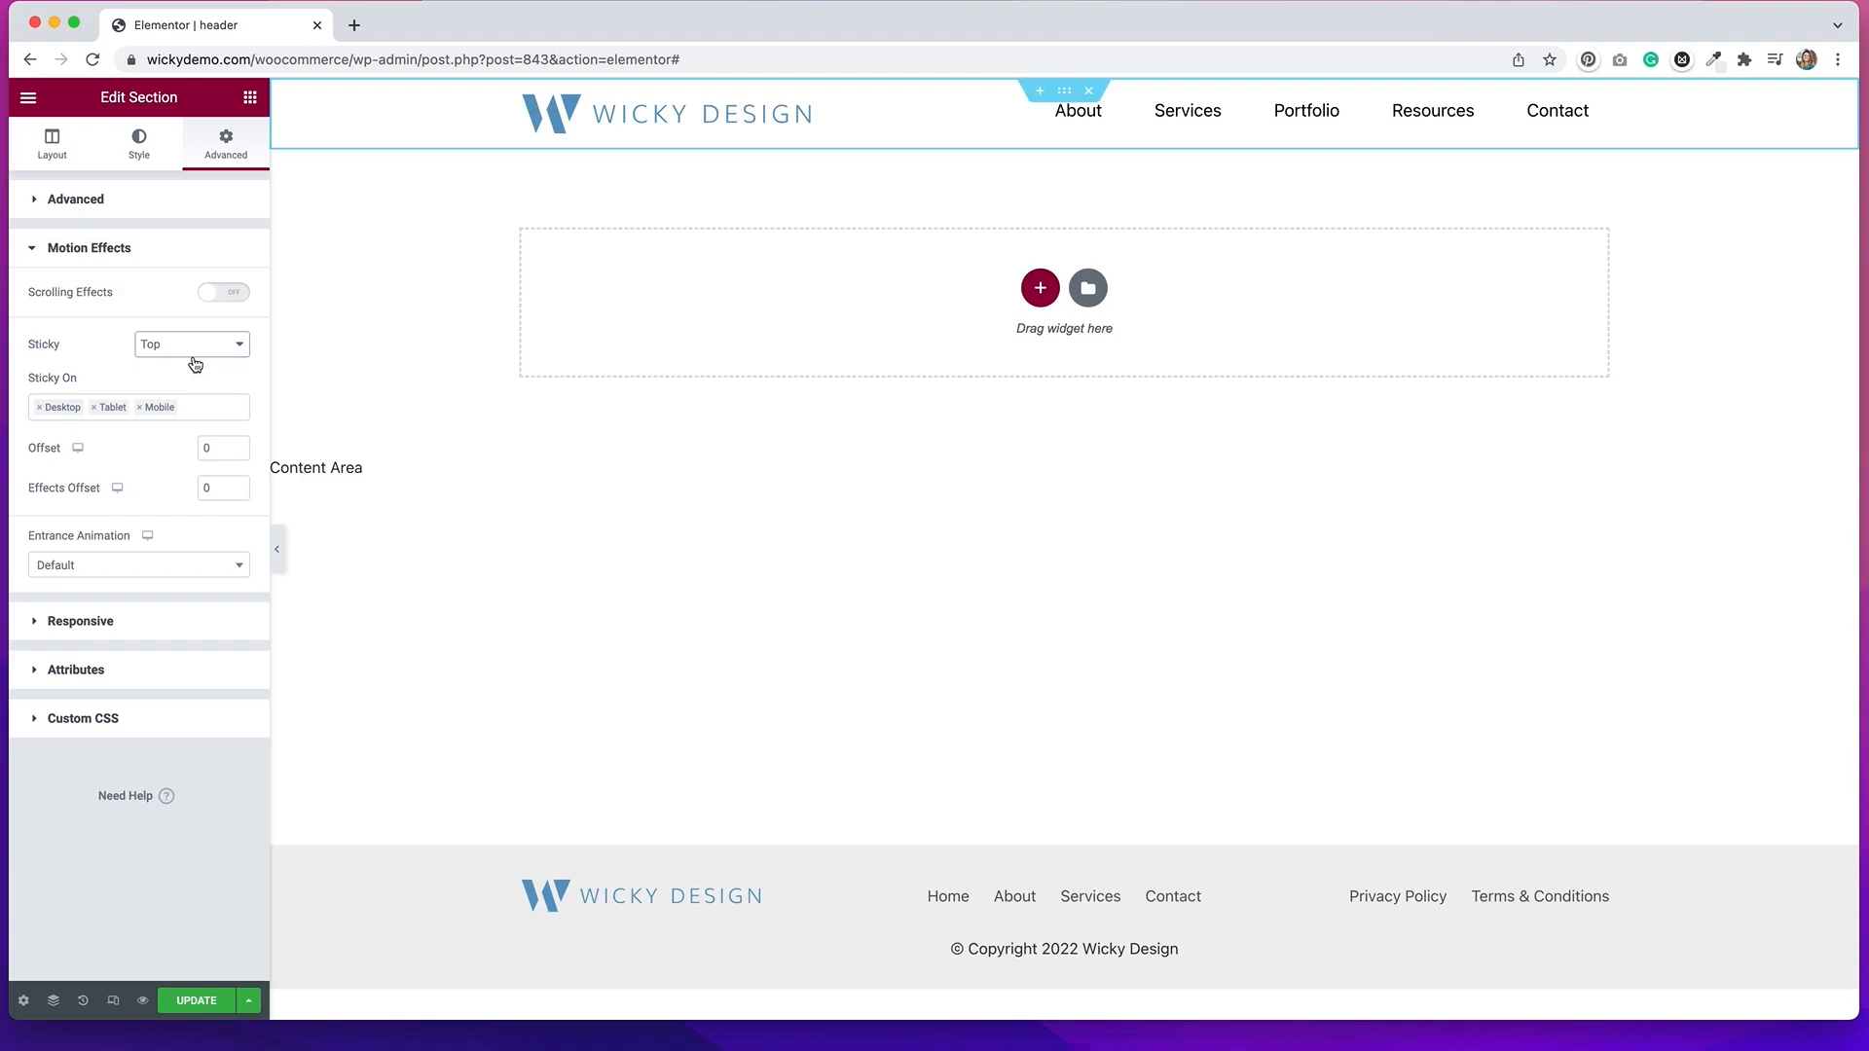
pyautogui.moveTo(82, 374)
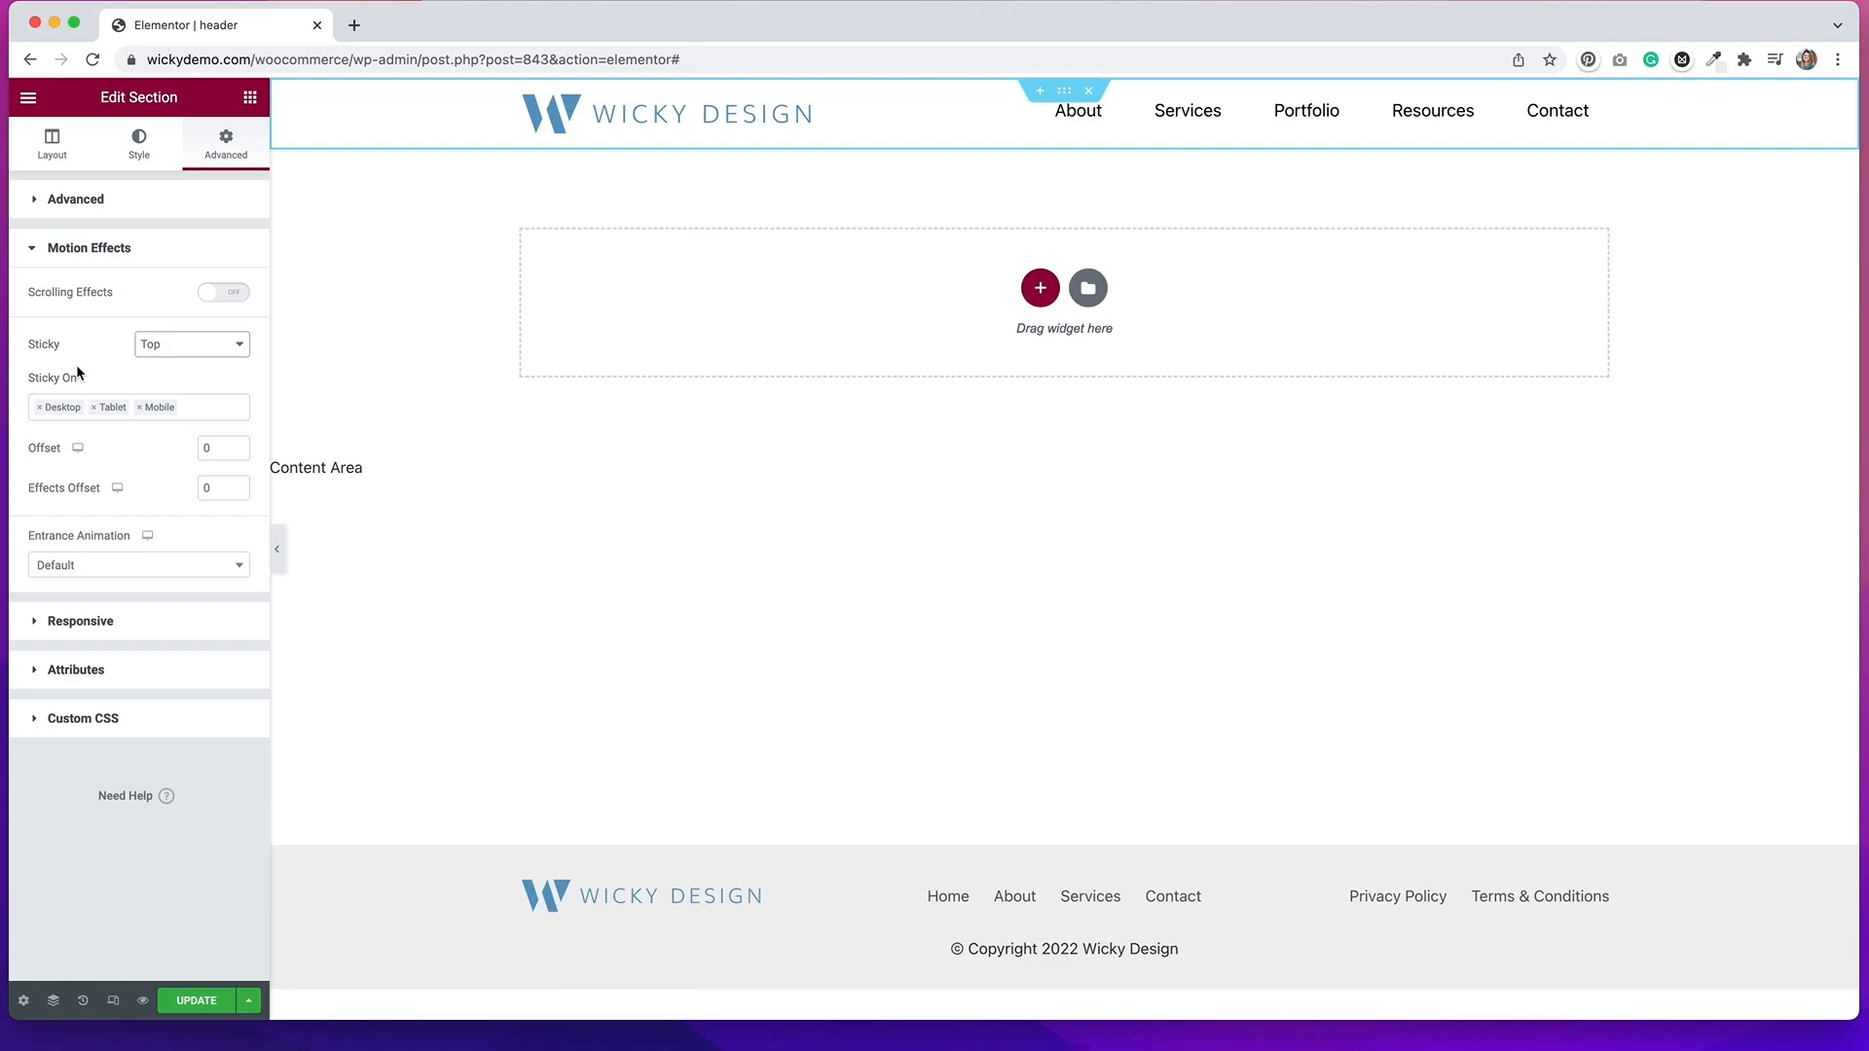
pyautogui.moveTo(98, 416)
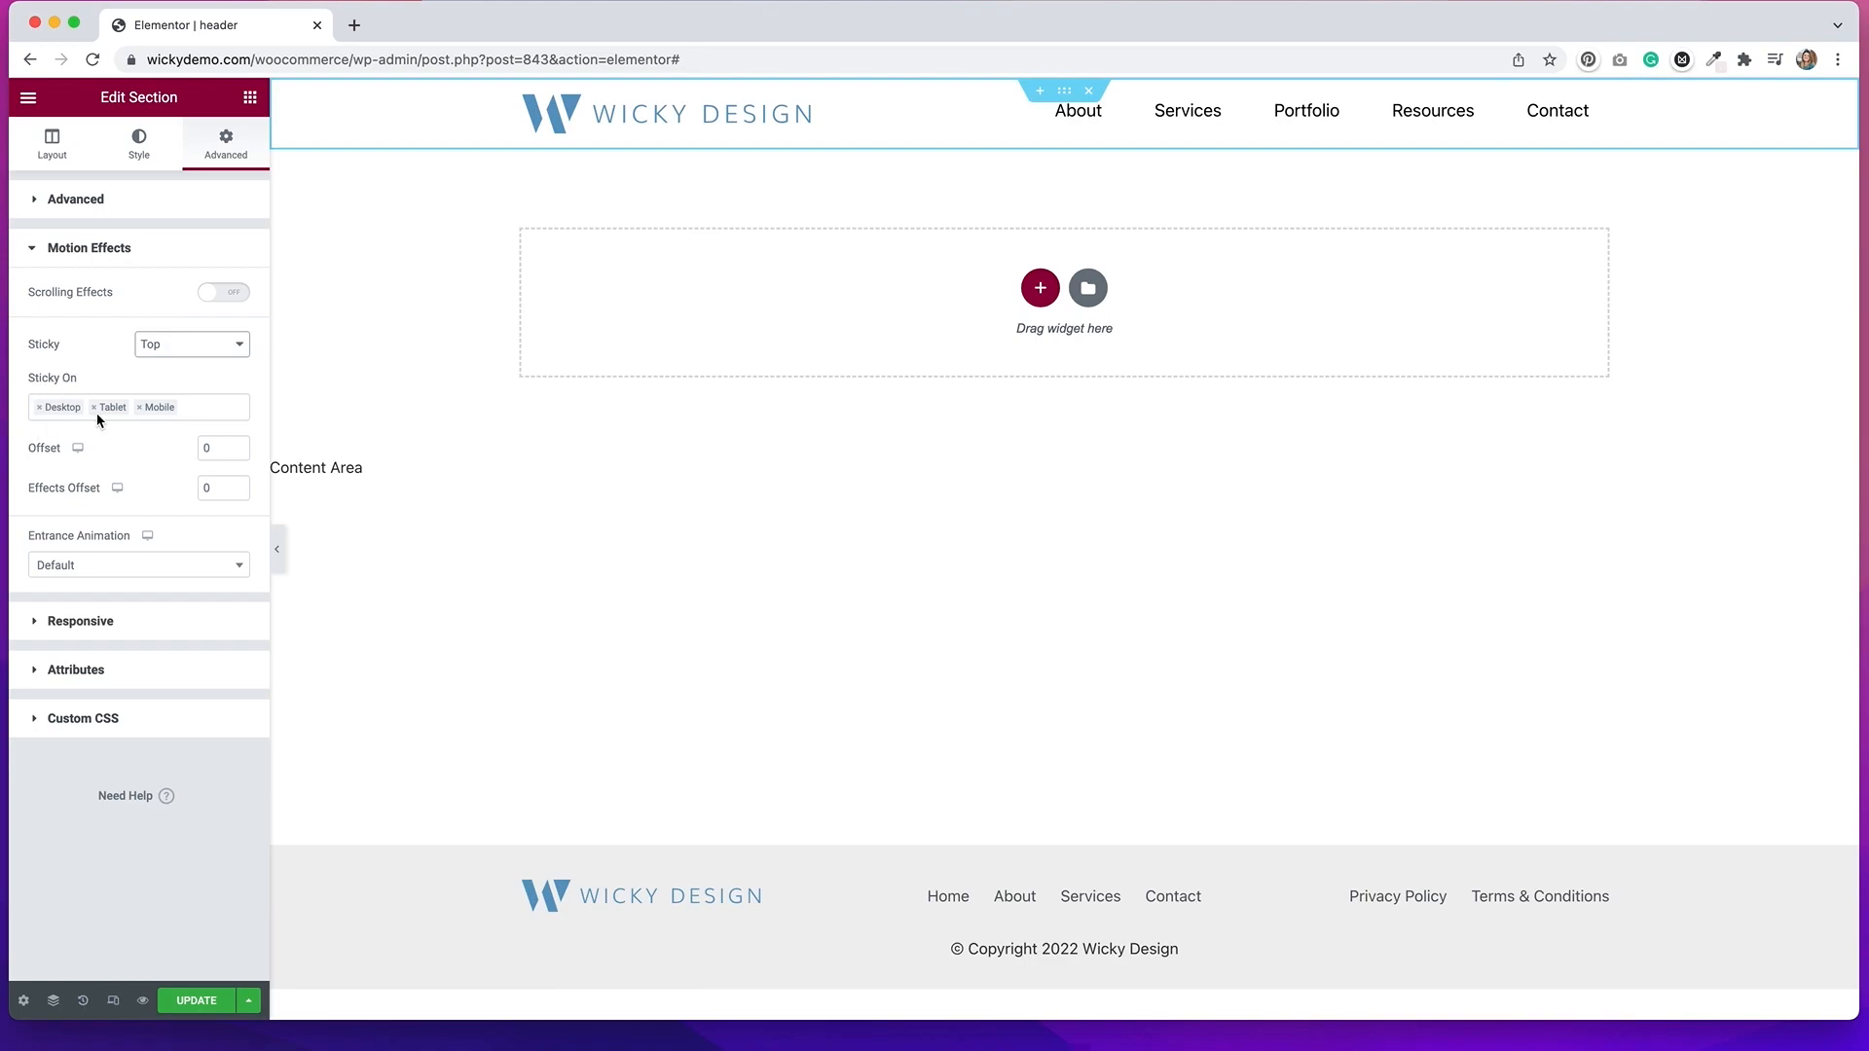